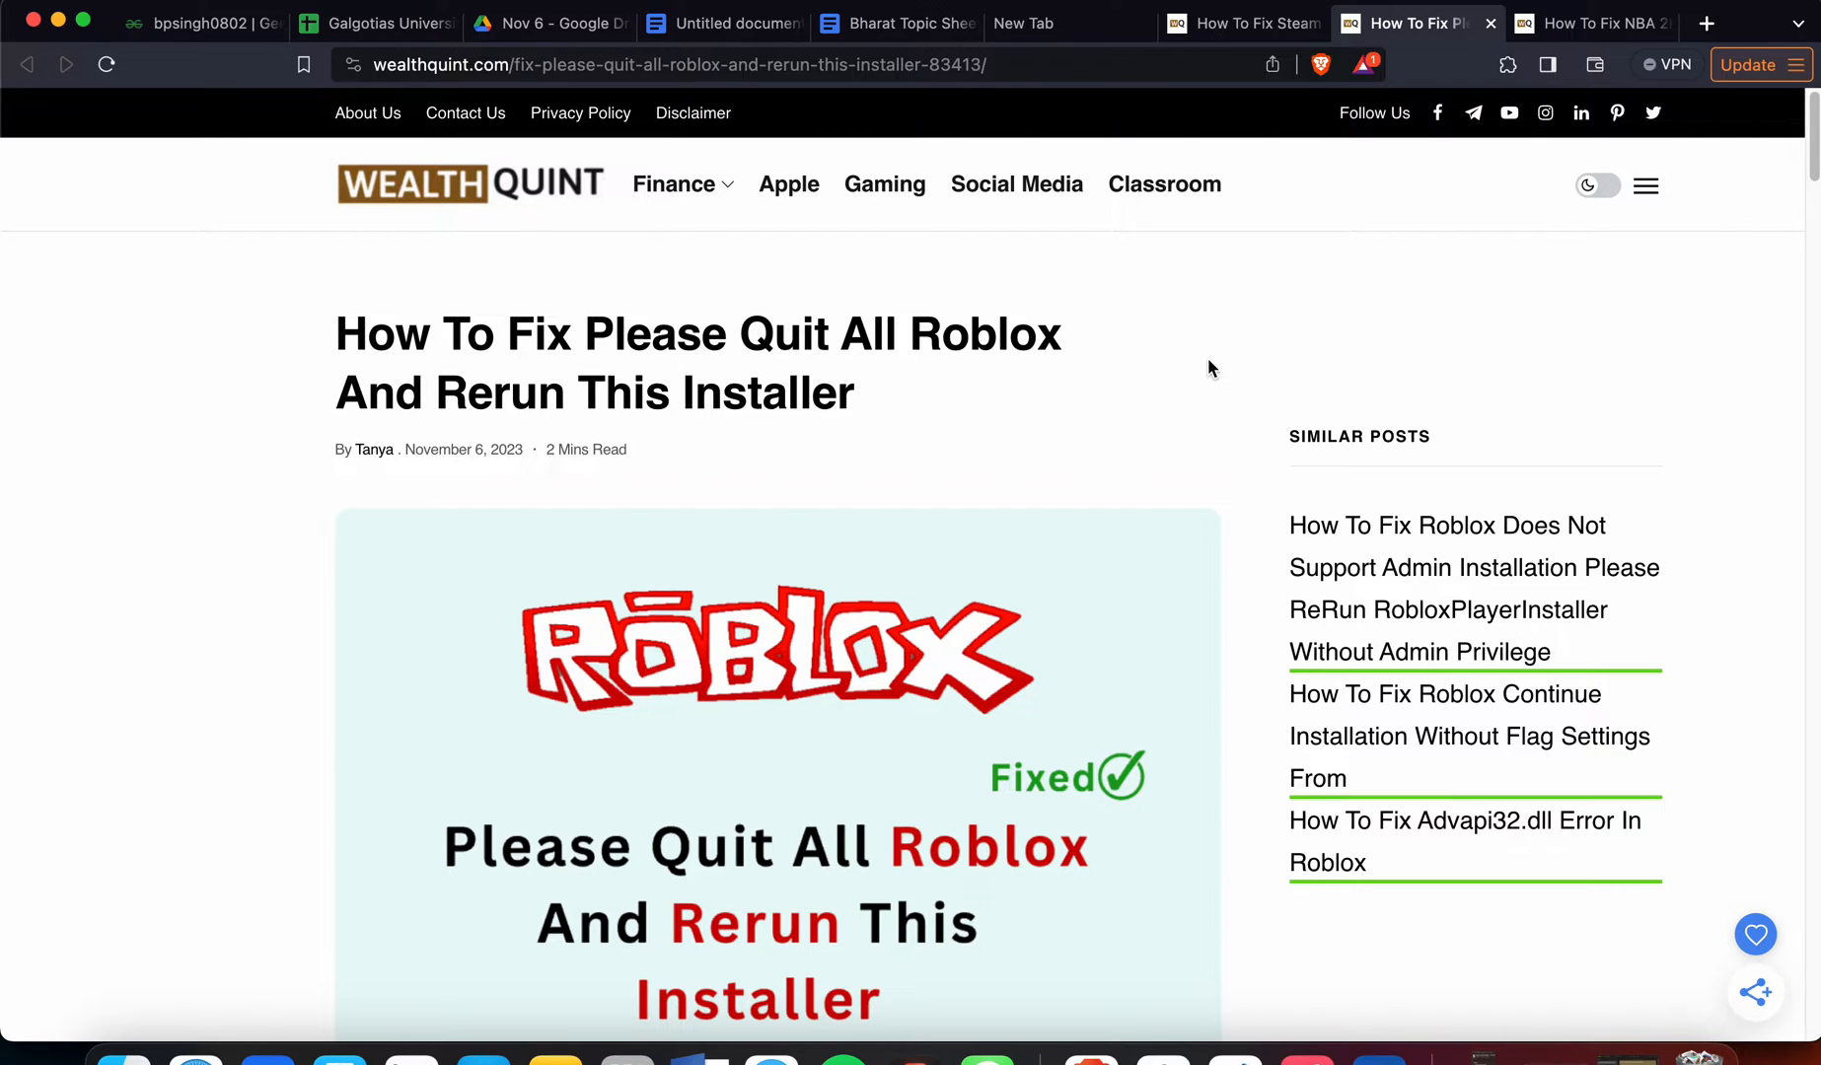
# Scroll to the article's introduction and highlight the quoted admin-installation error message.
pyautogui.scroll(-3)
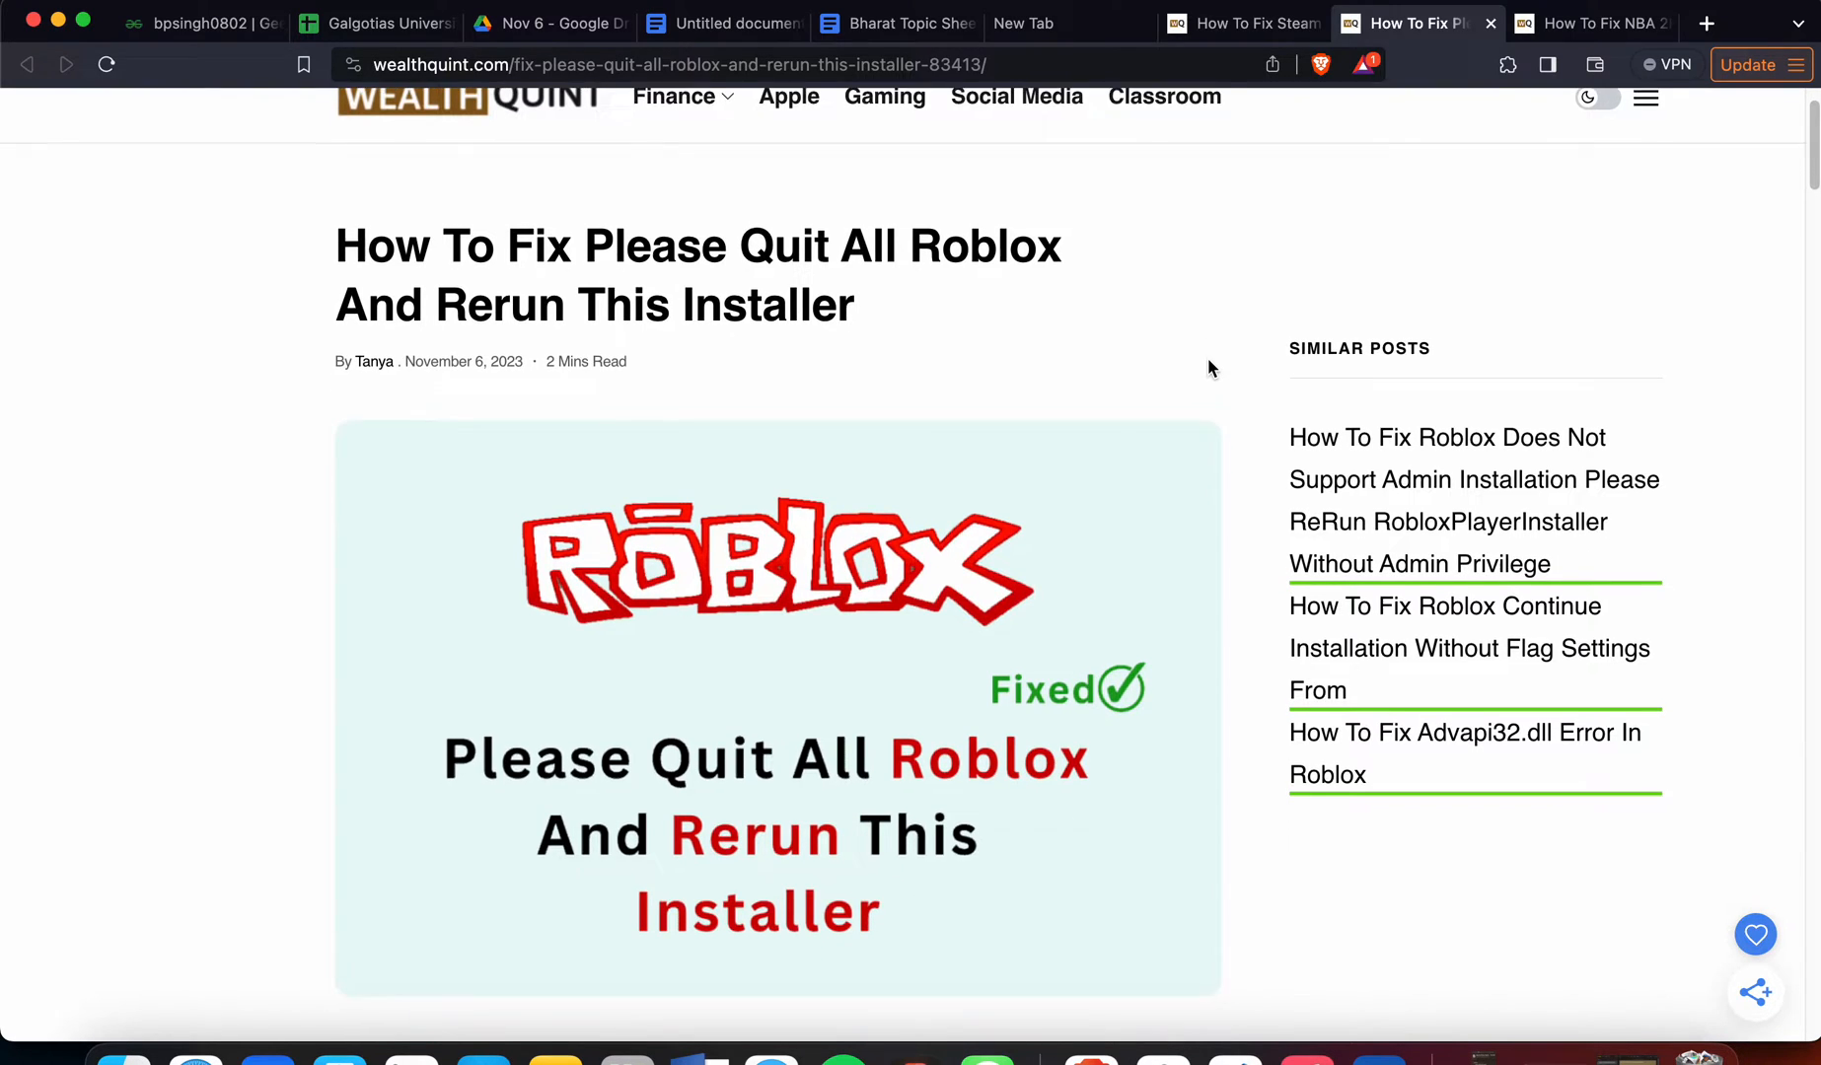
pyautogui.scroll(-3)
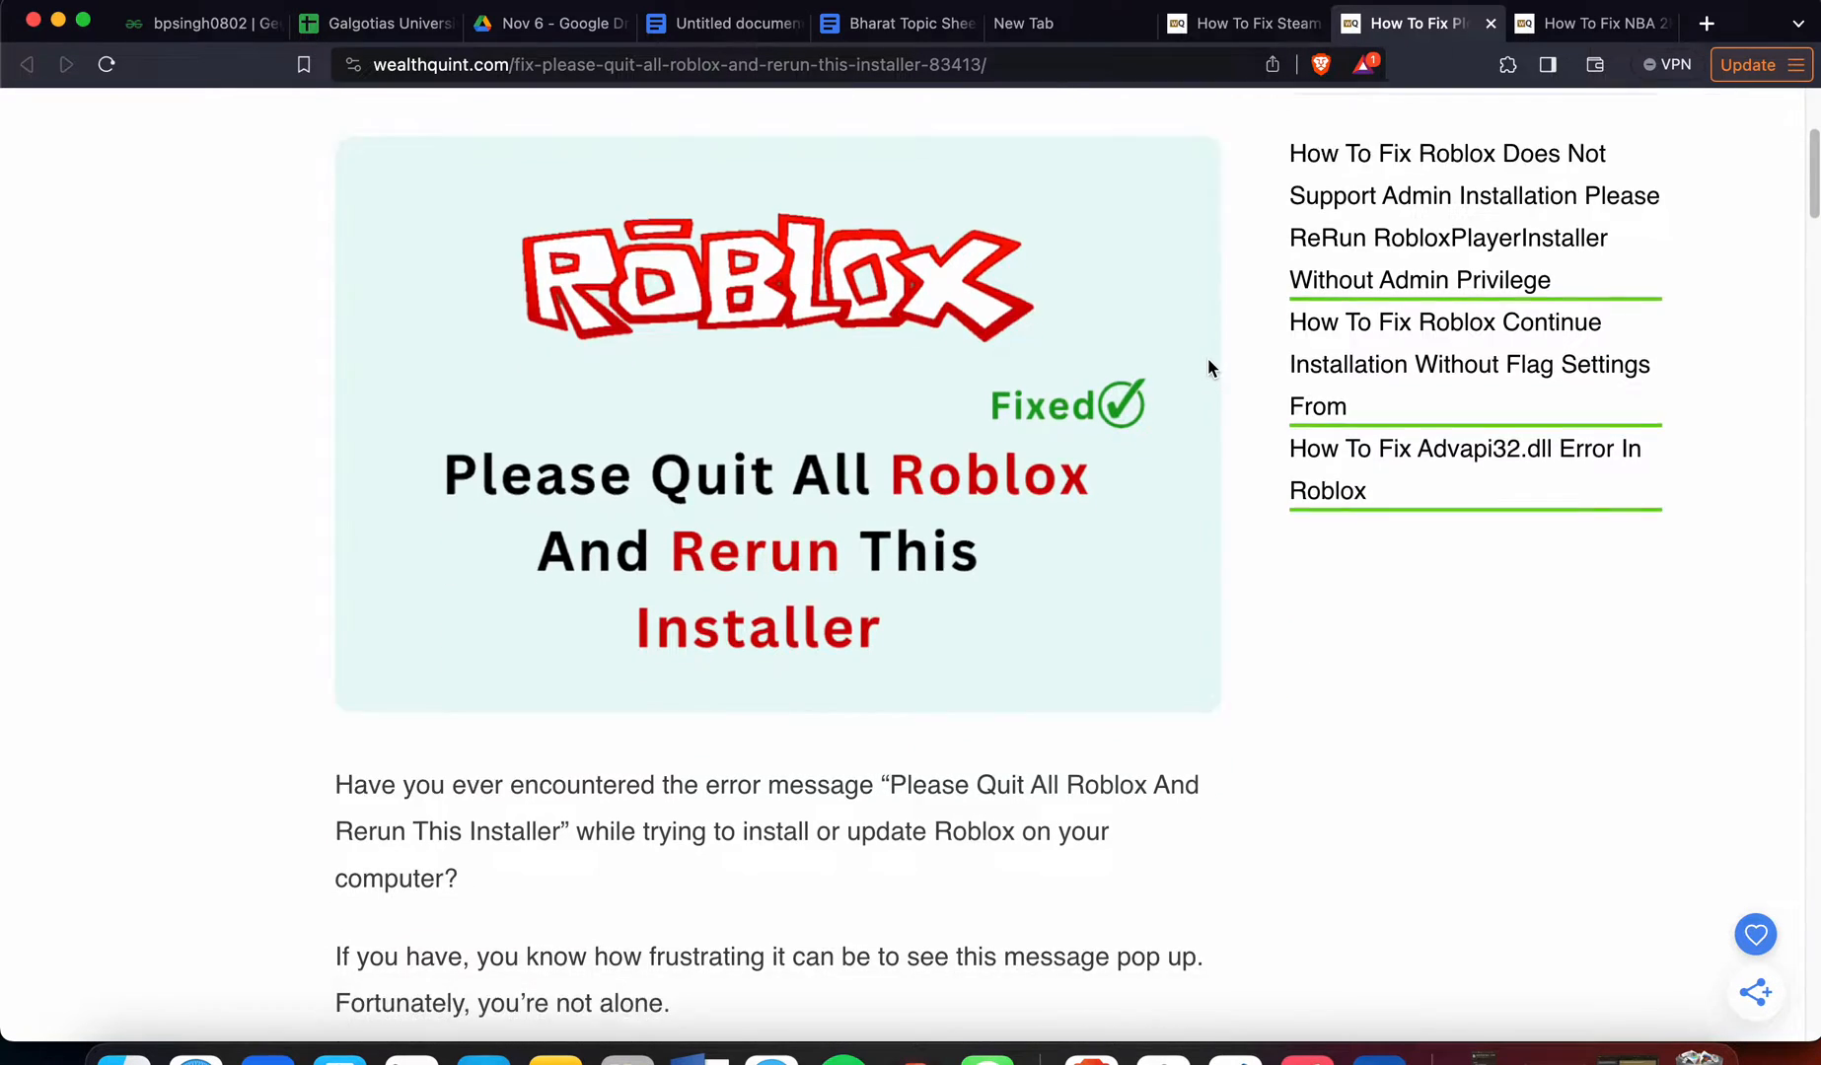
pyautogui.scroll(-3)
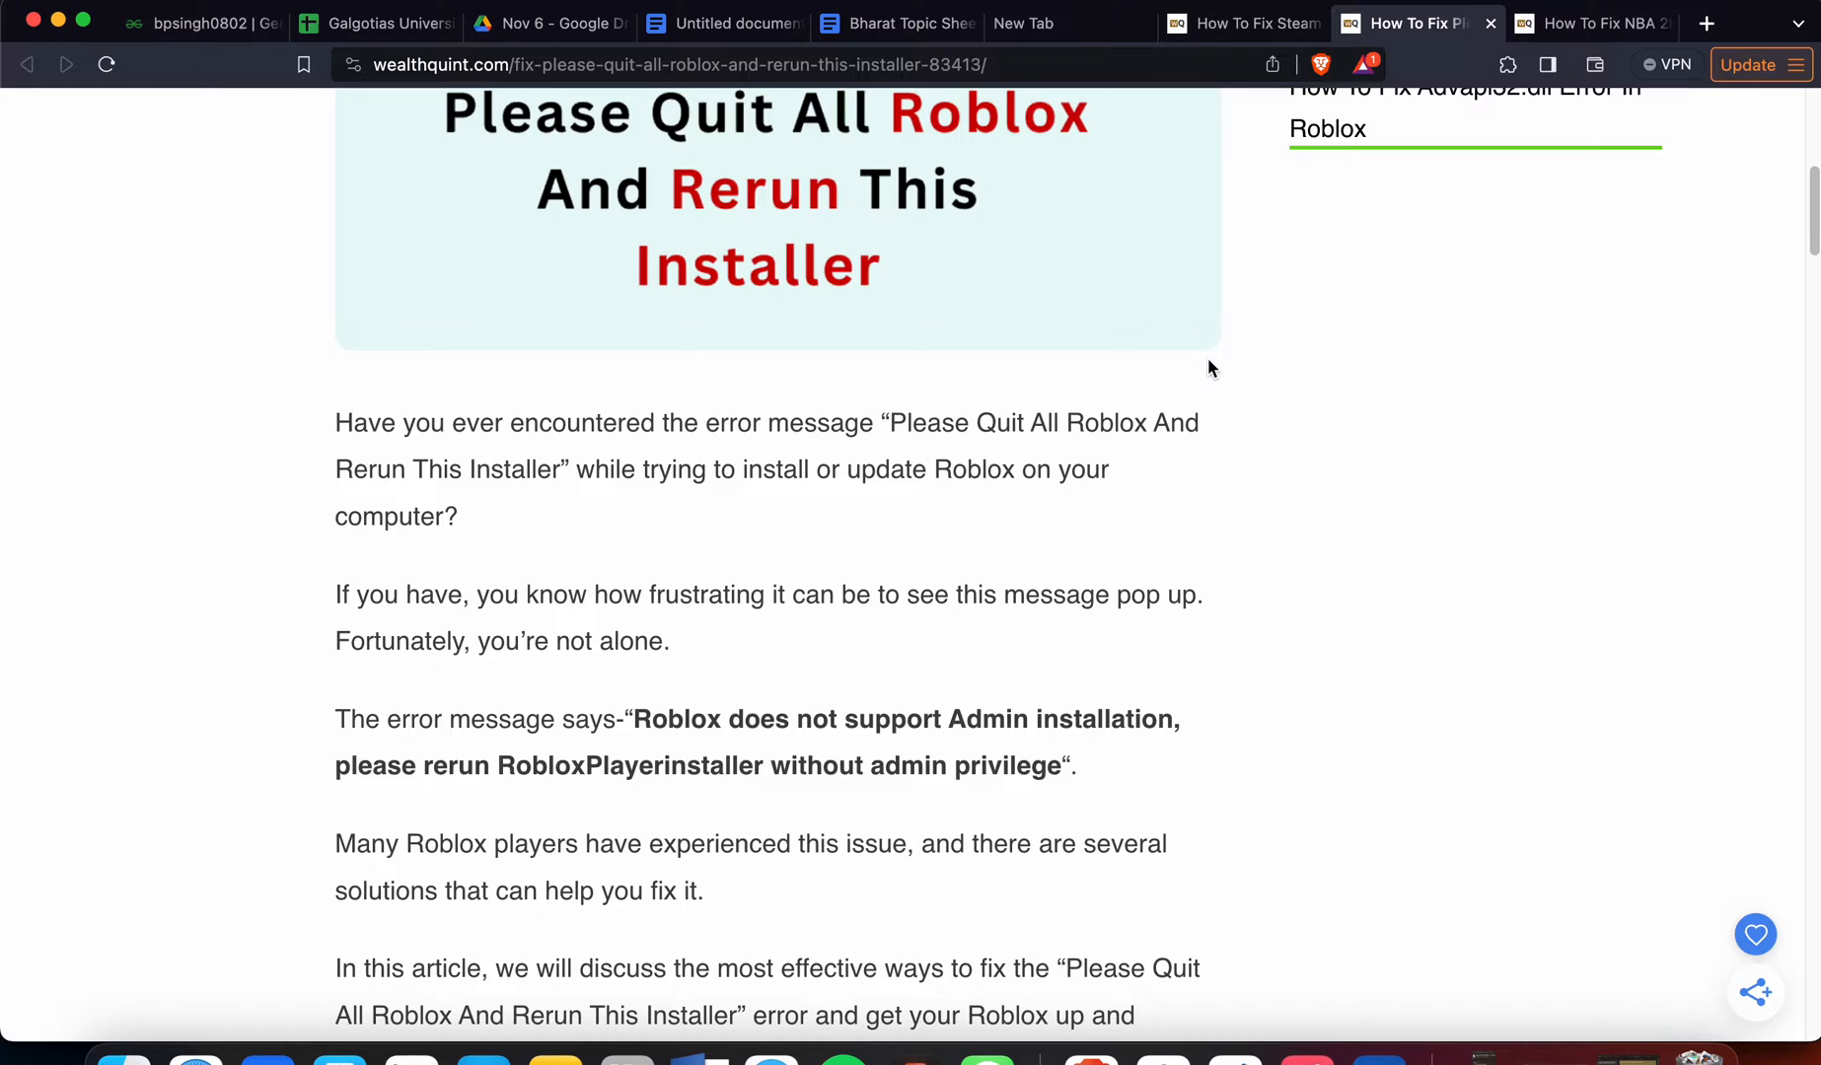
pyautogui.scroll(-3)
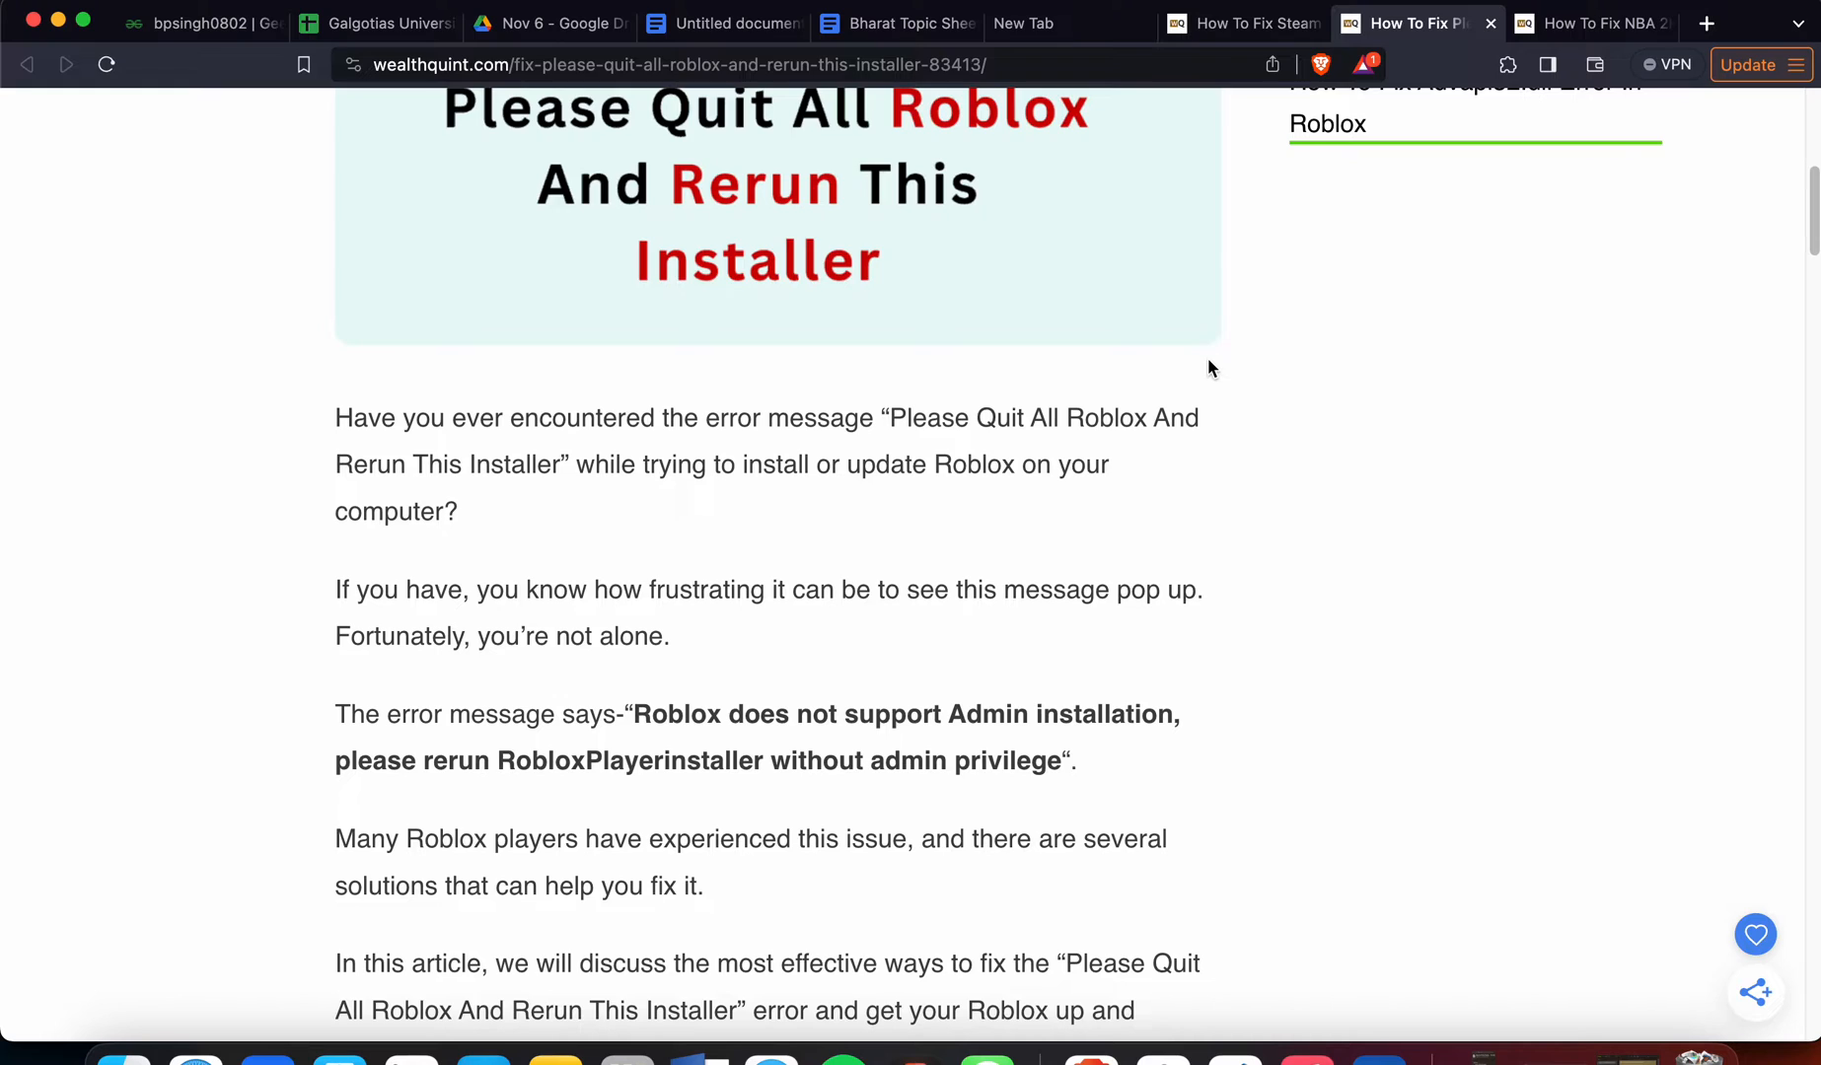
pyautogui.moveTo(1081, 779)
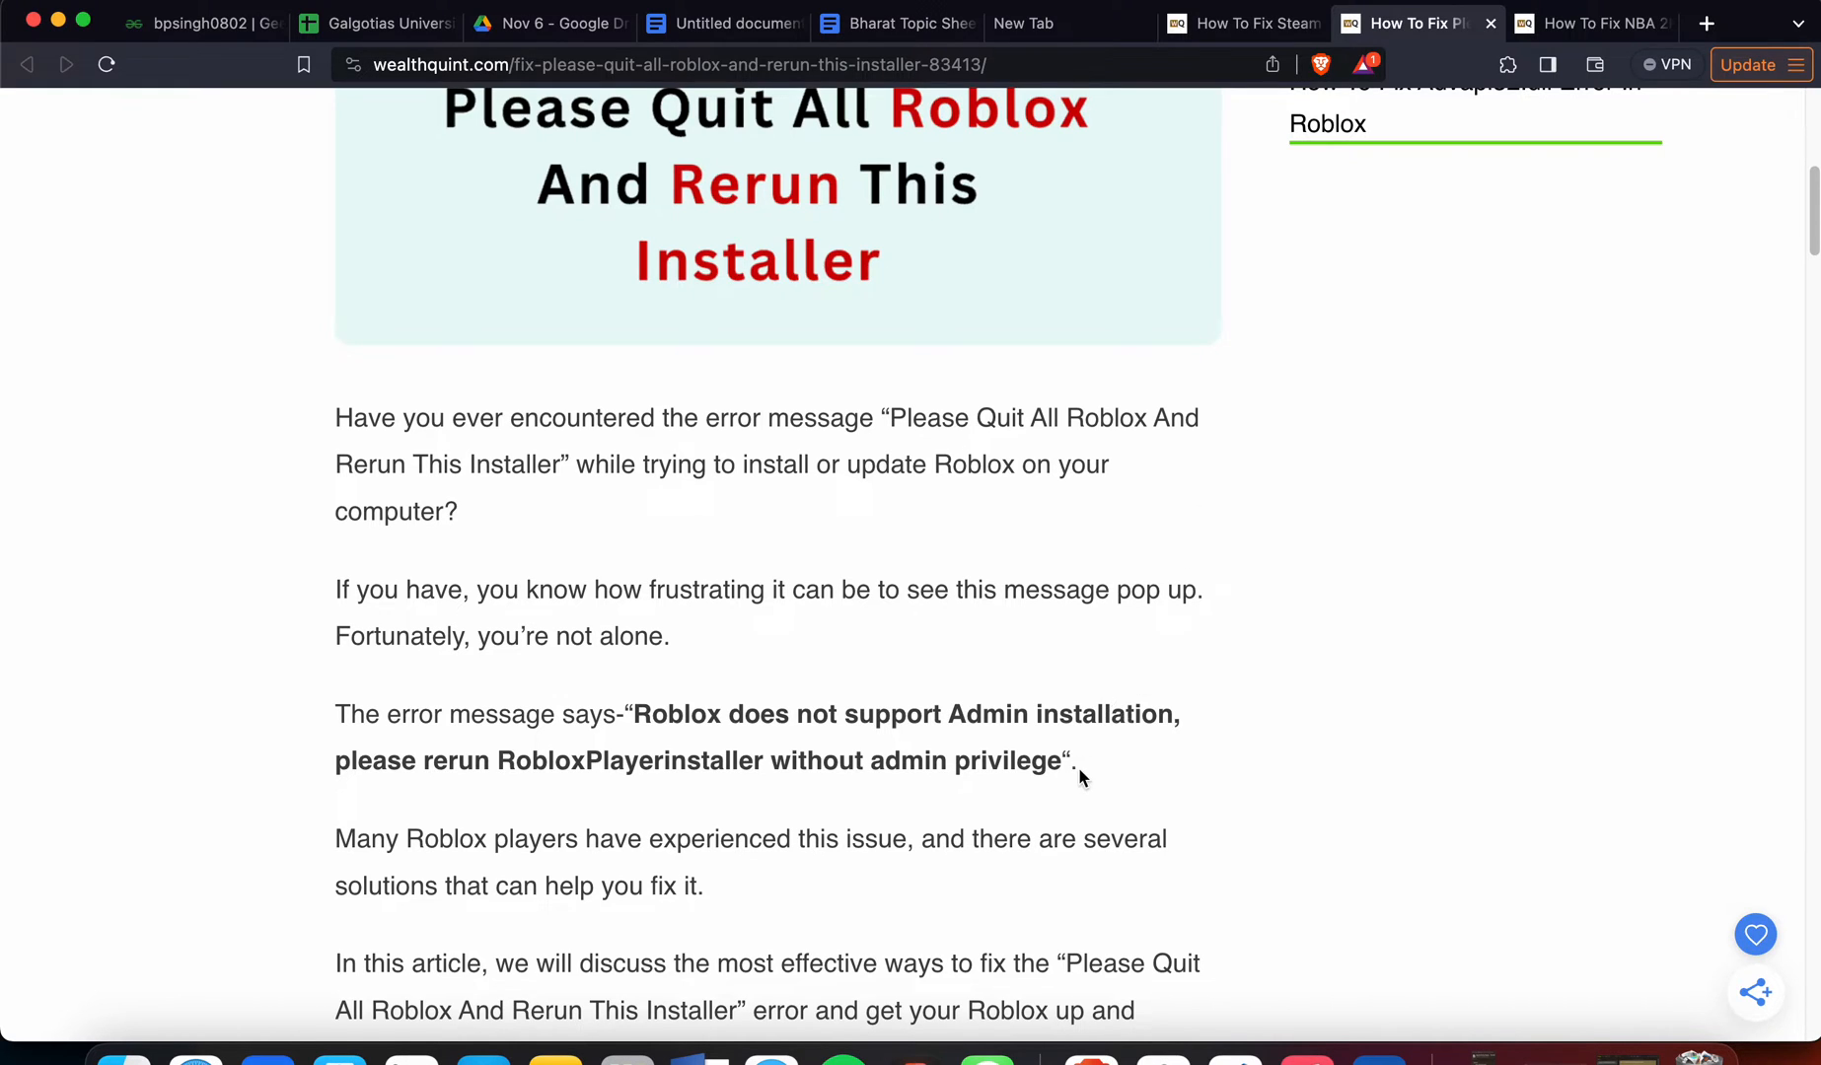
pyautogui.moveTo(635, 714); pyautogui.dragTo(1077, 762)
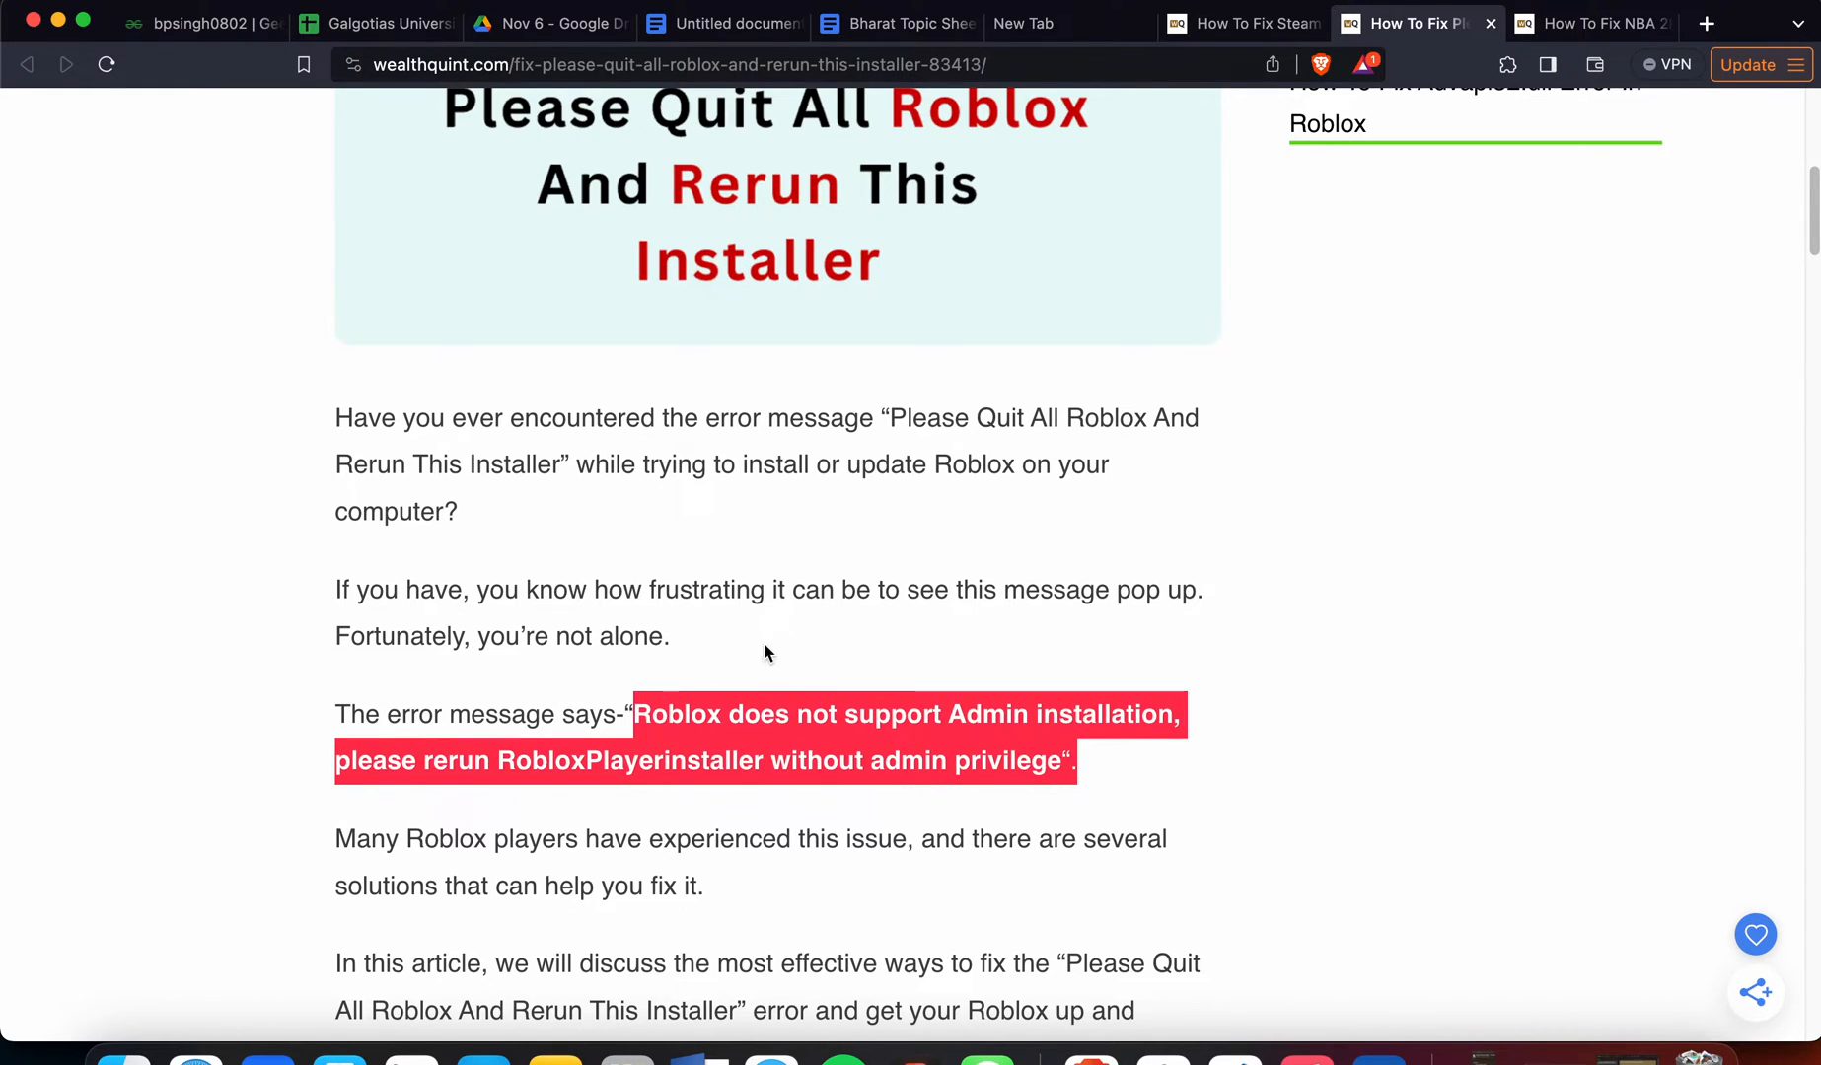
pyautogui.moveTo(1267, 710)
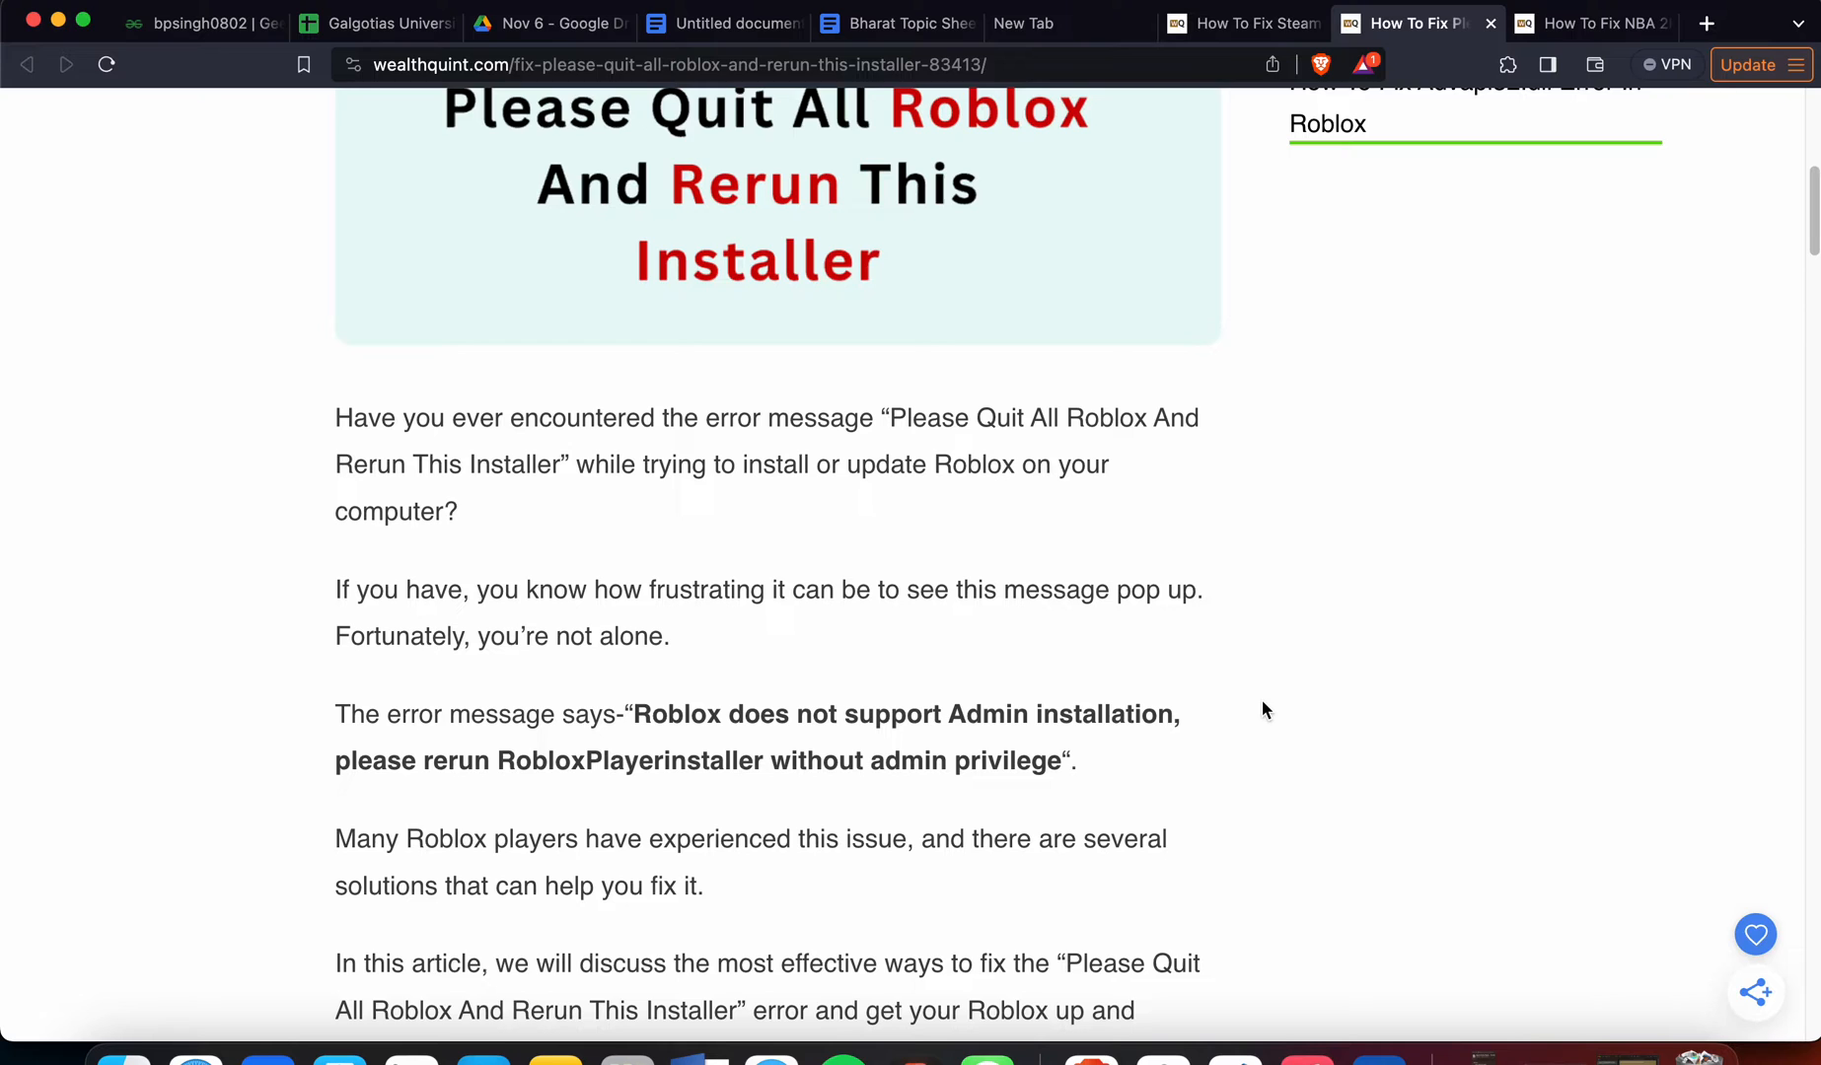
# Scroll through fix 1, Enable UAC, down to the start of fix 2, Delete Roblox Folders.
pyautogui.scroll(-3)
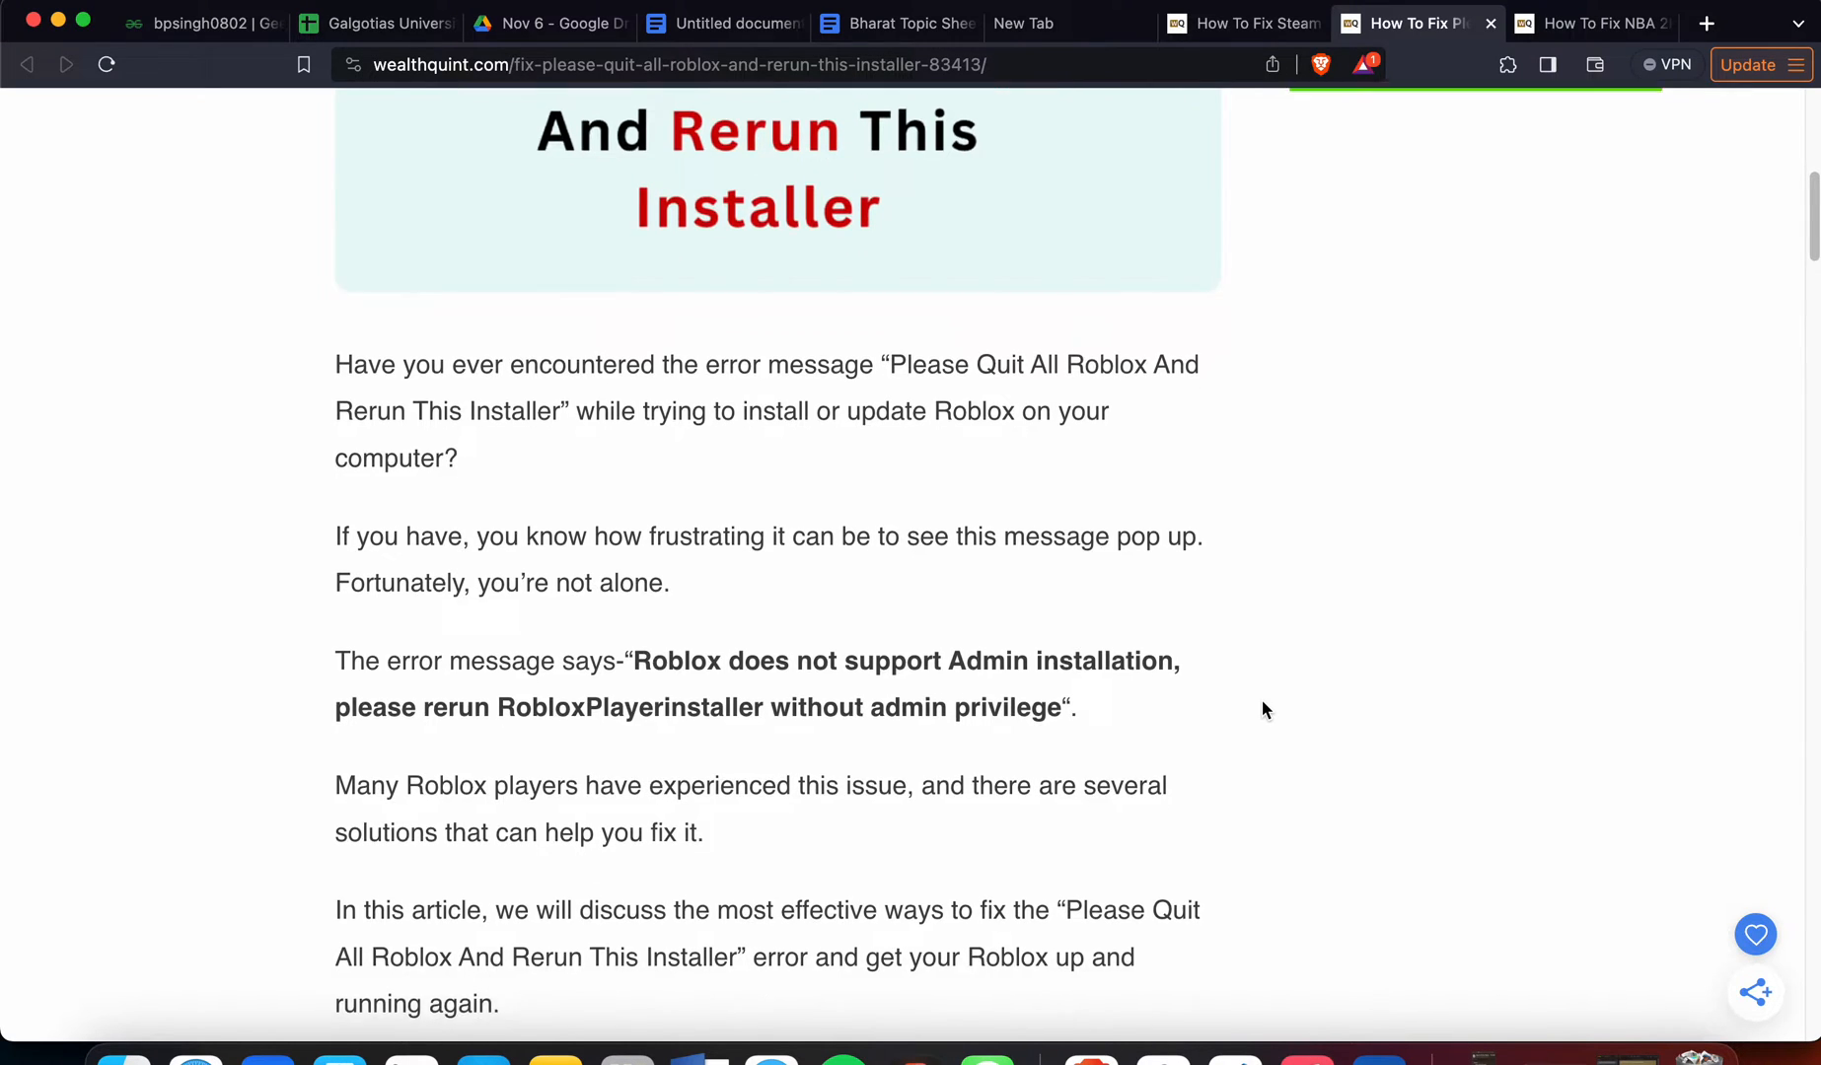
pyautogui.scroll(-3)
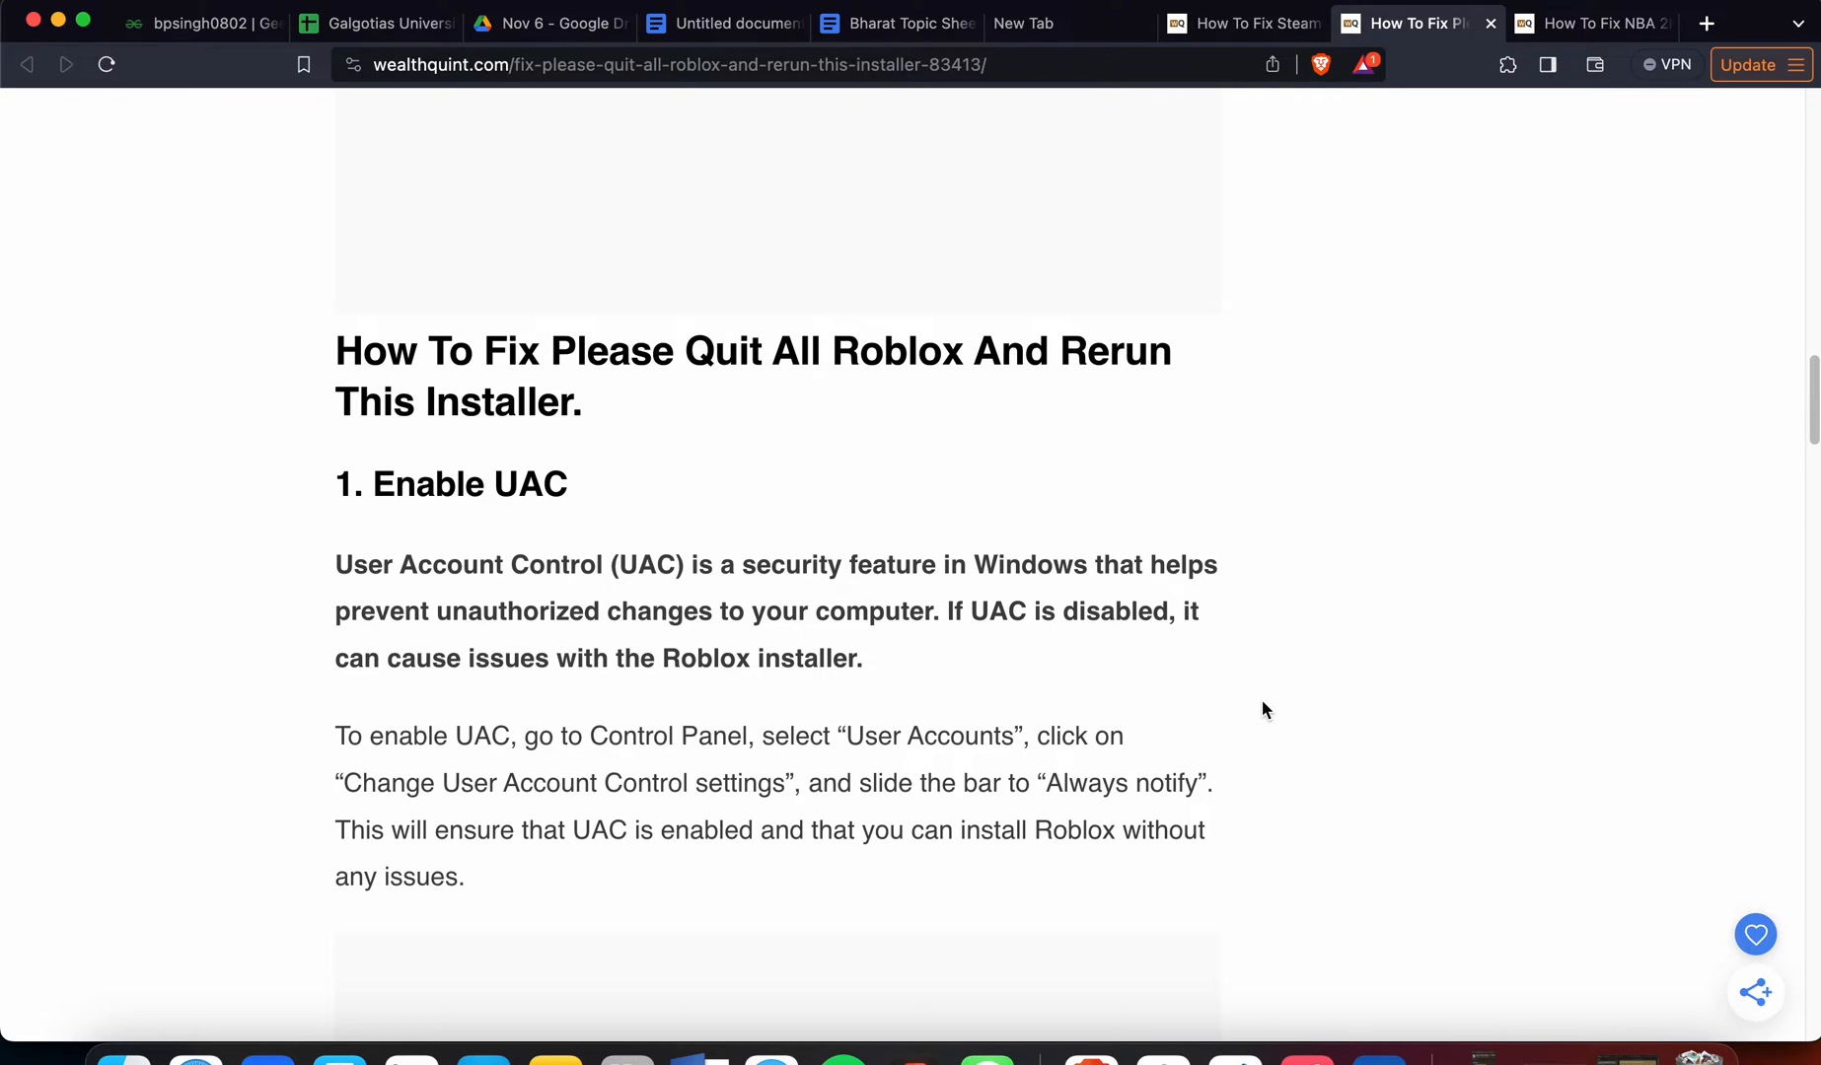
pyautogui.scroll(-3)
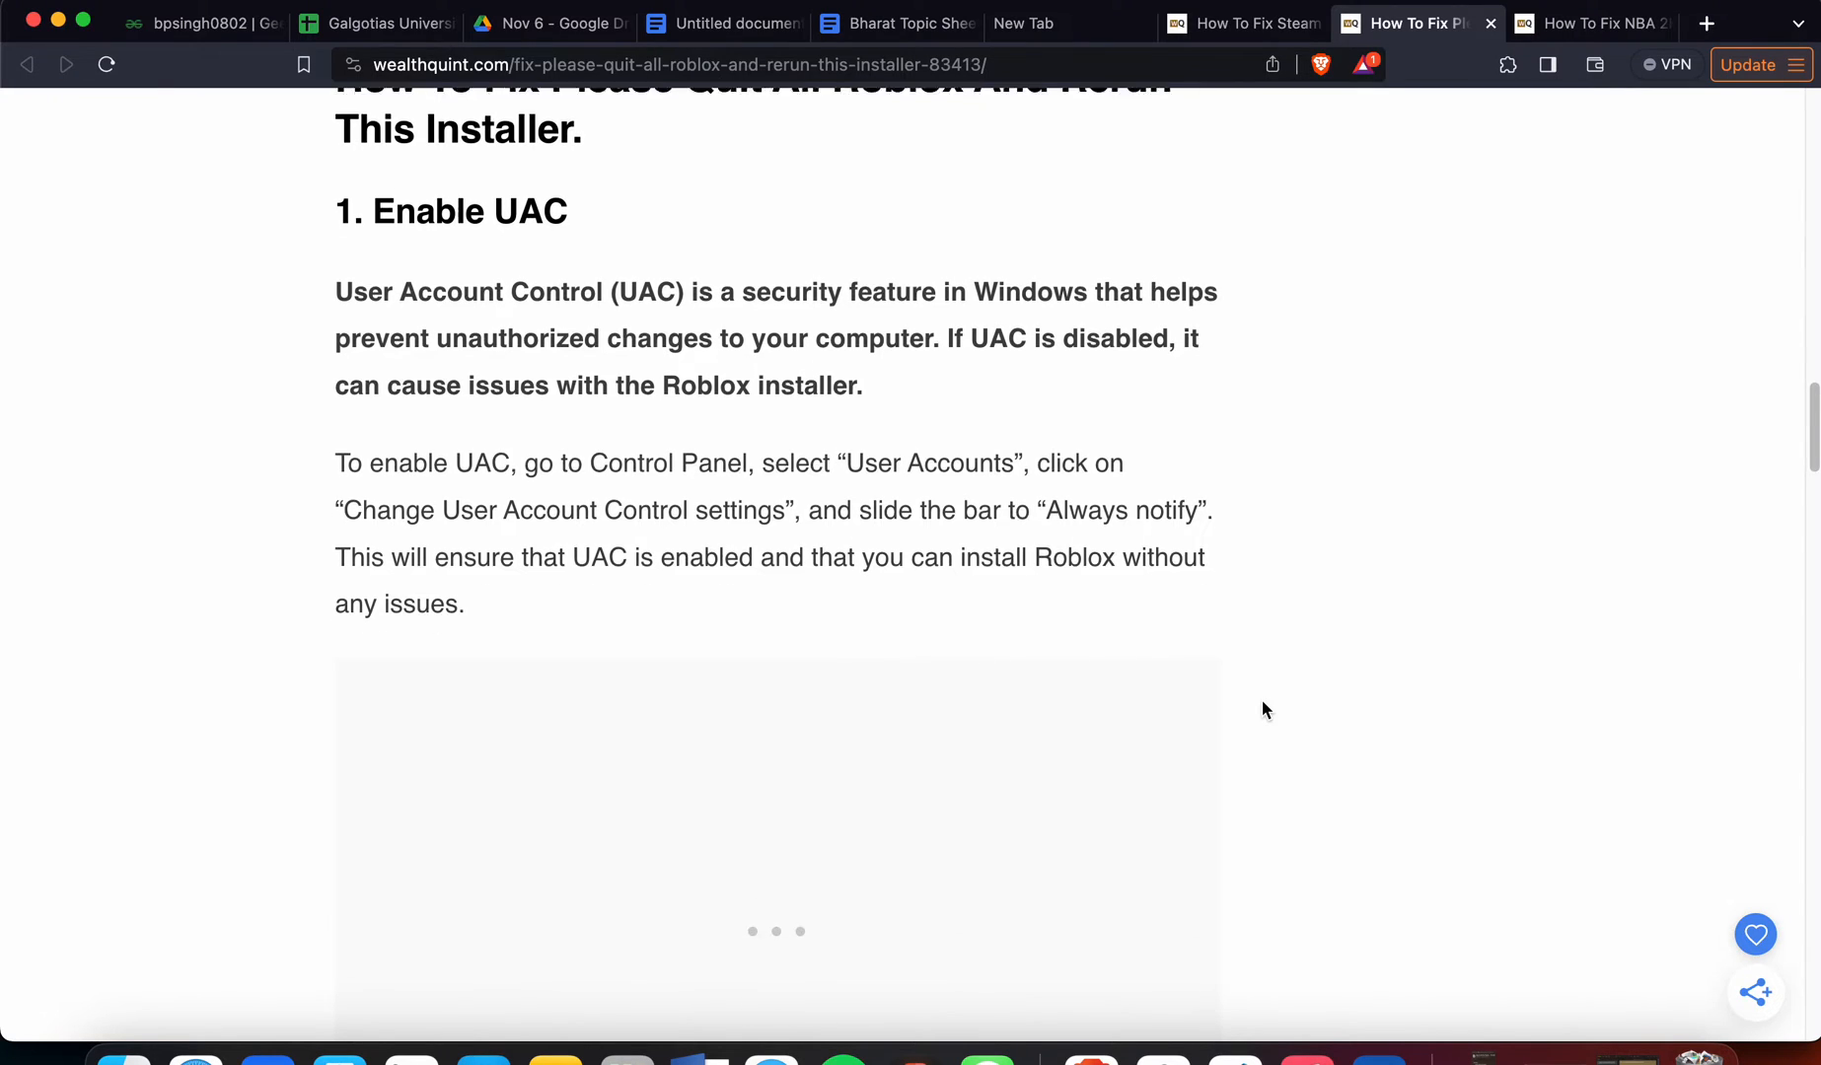
pyautogui.scroll(-3)
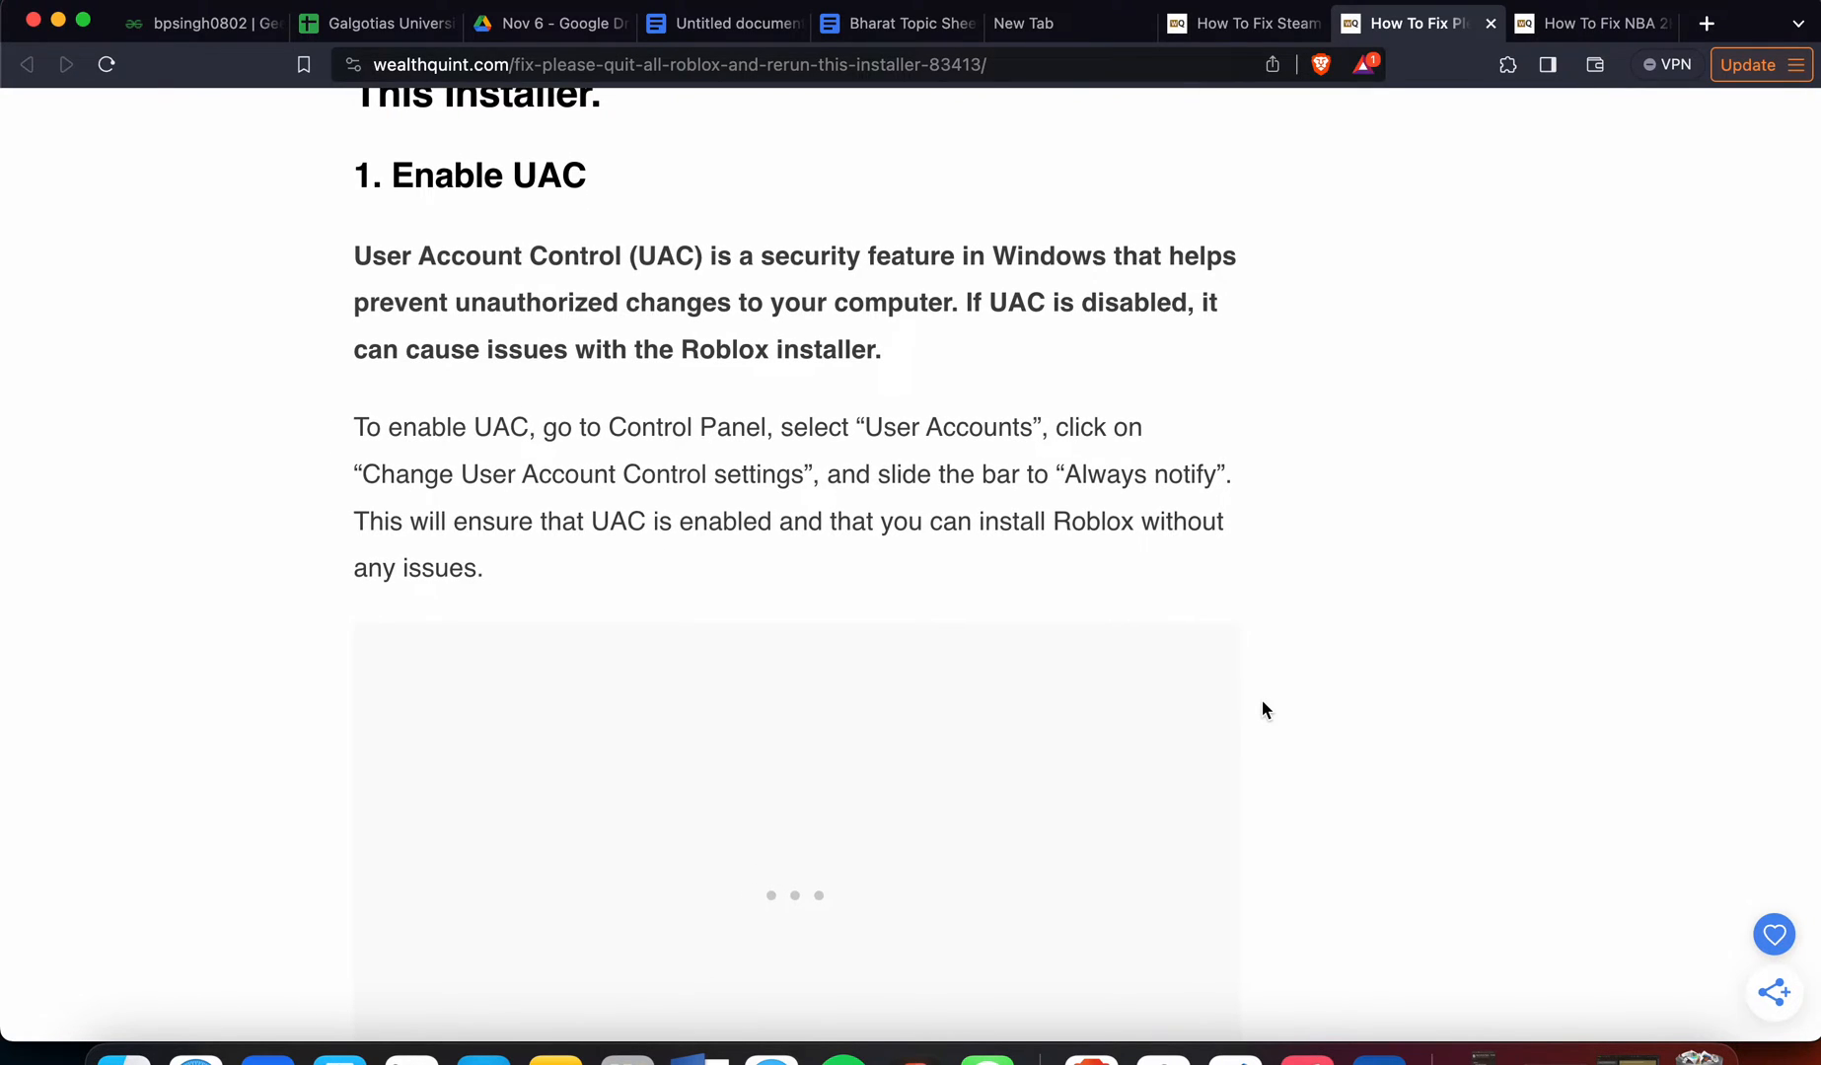
pyautogui.moveTo(612, 443)
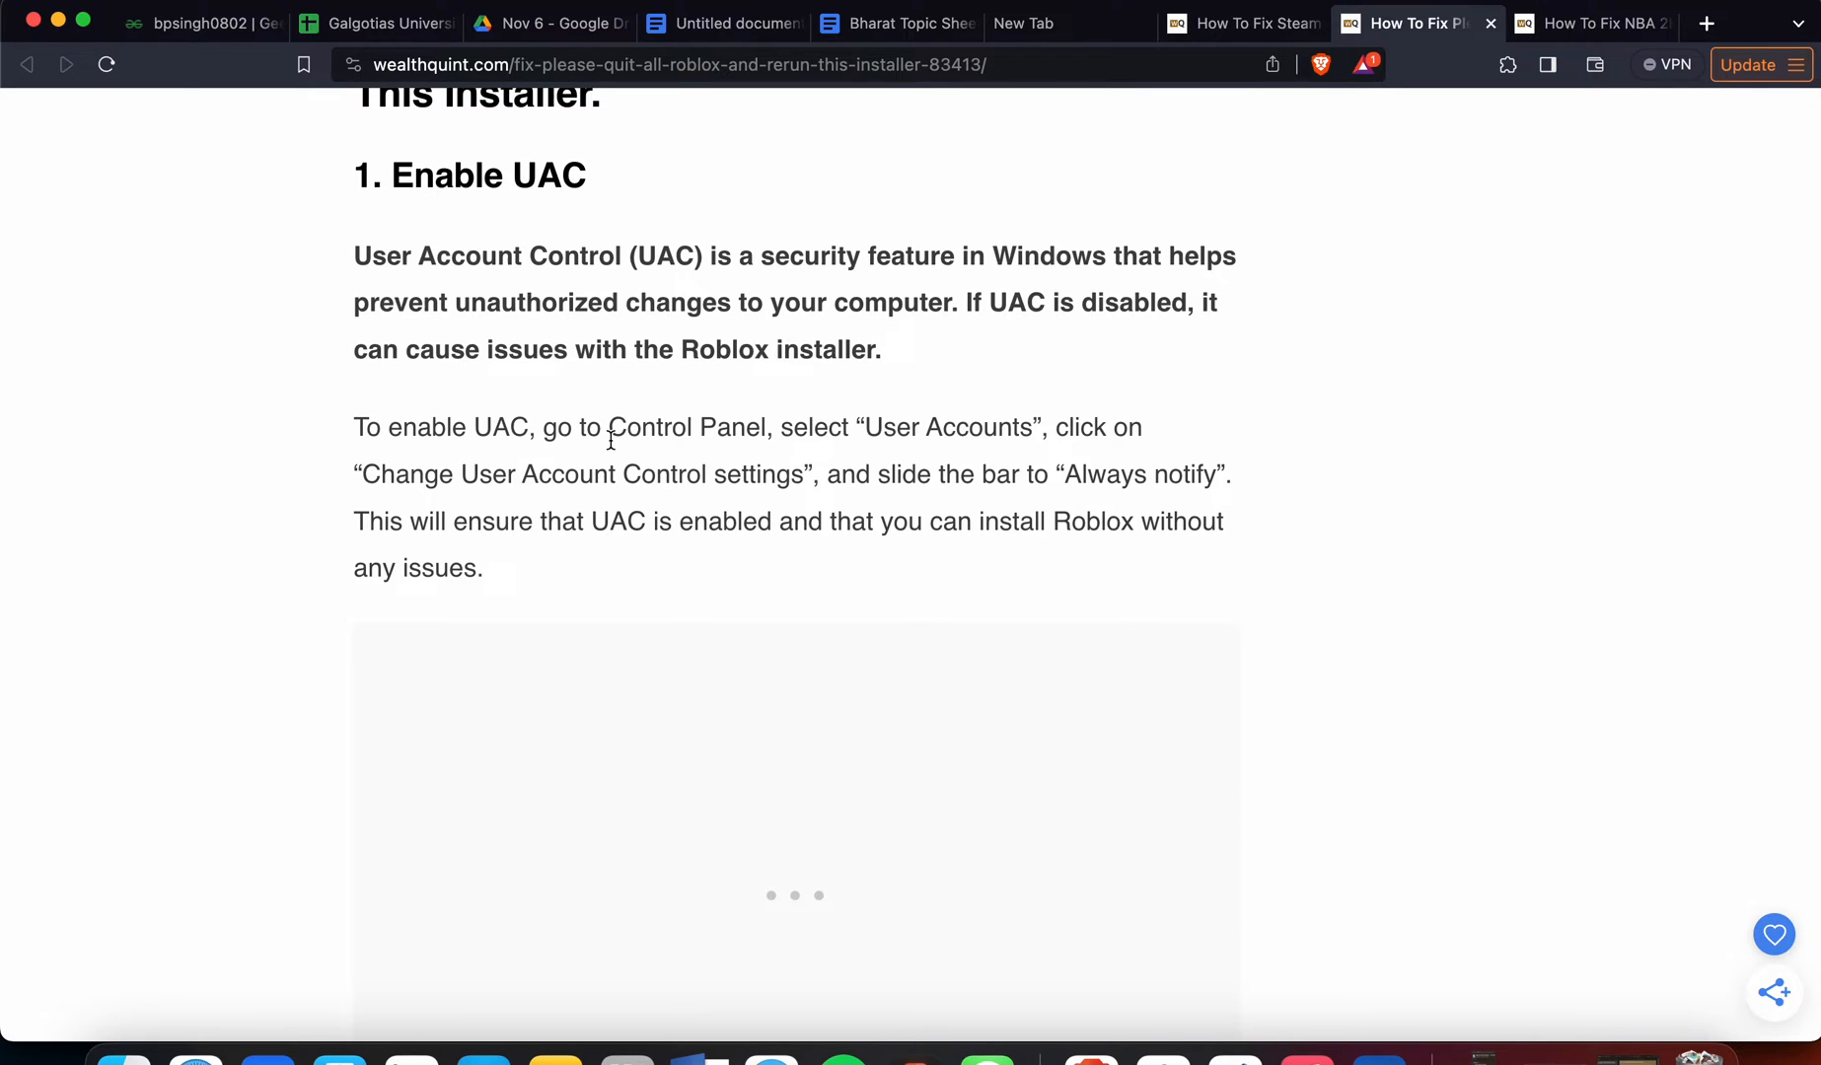
pyautogui.moveTo(915, 436)
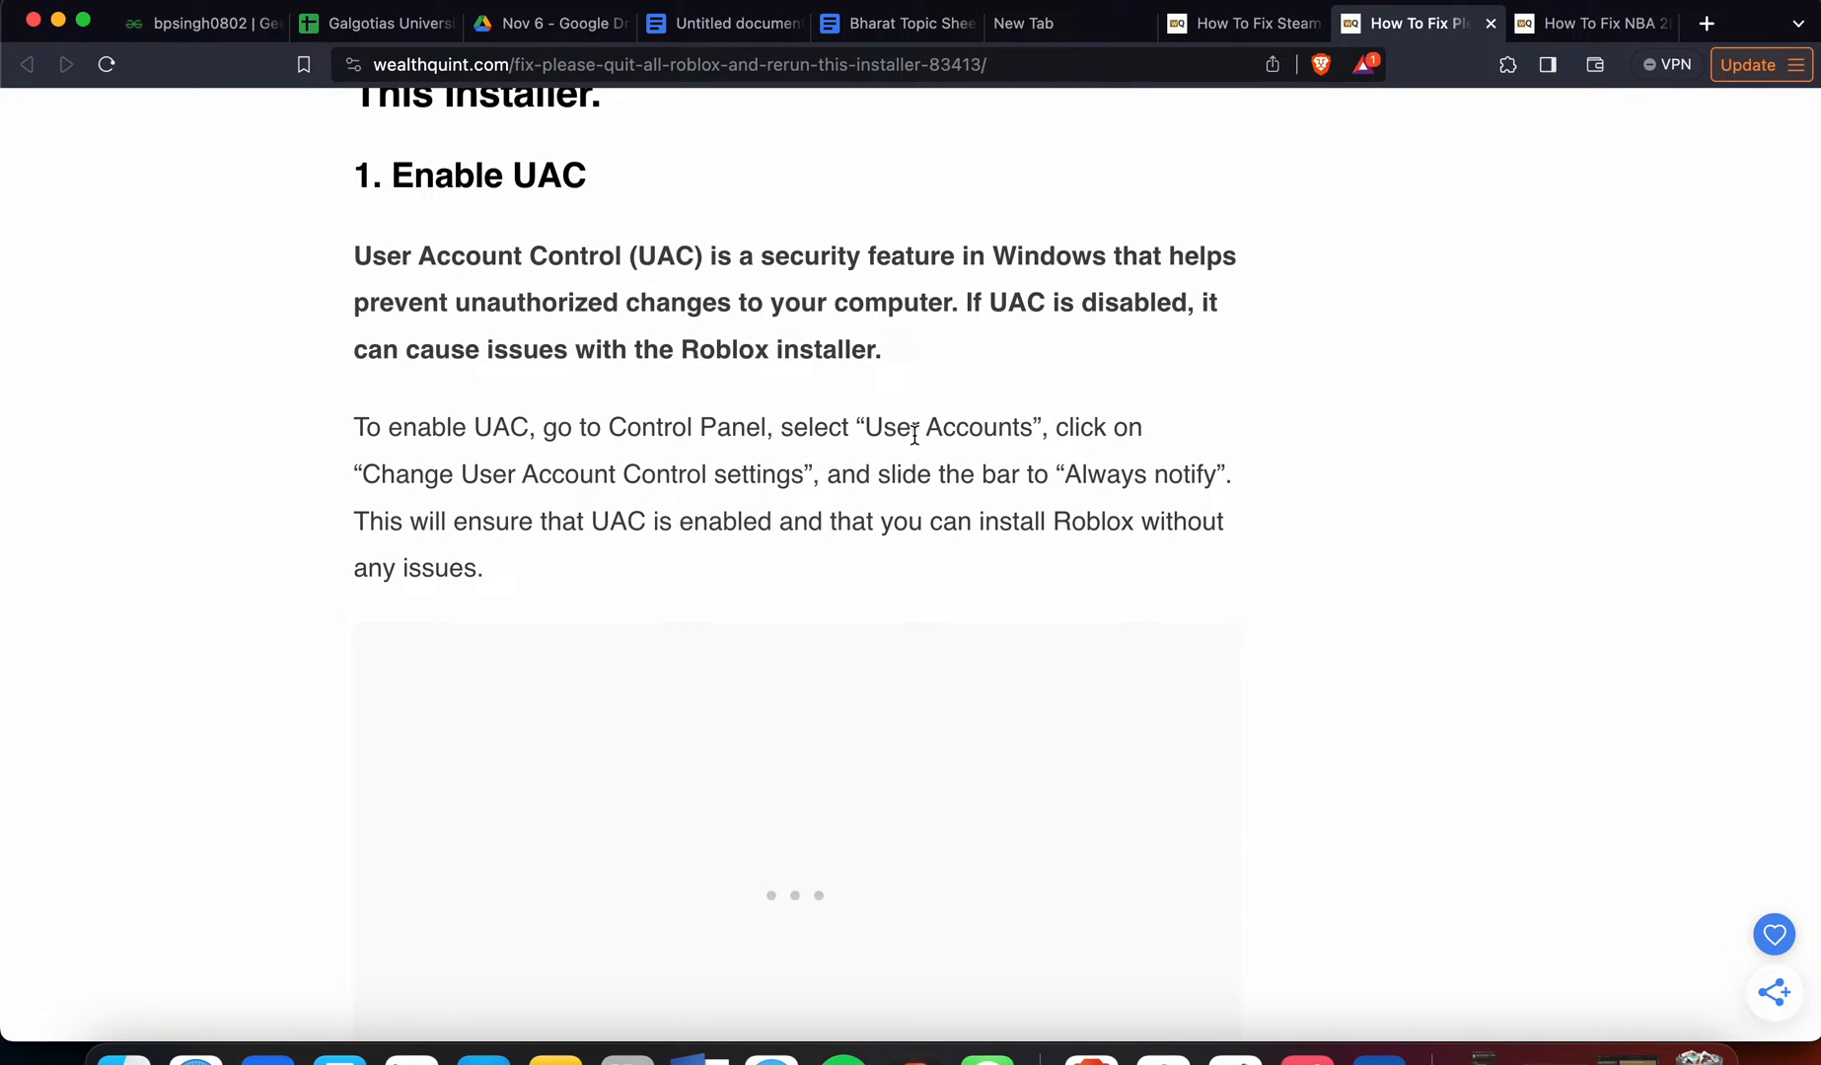
pyautogui.scroll(-3)
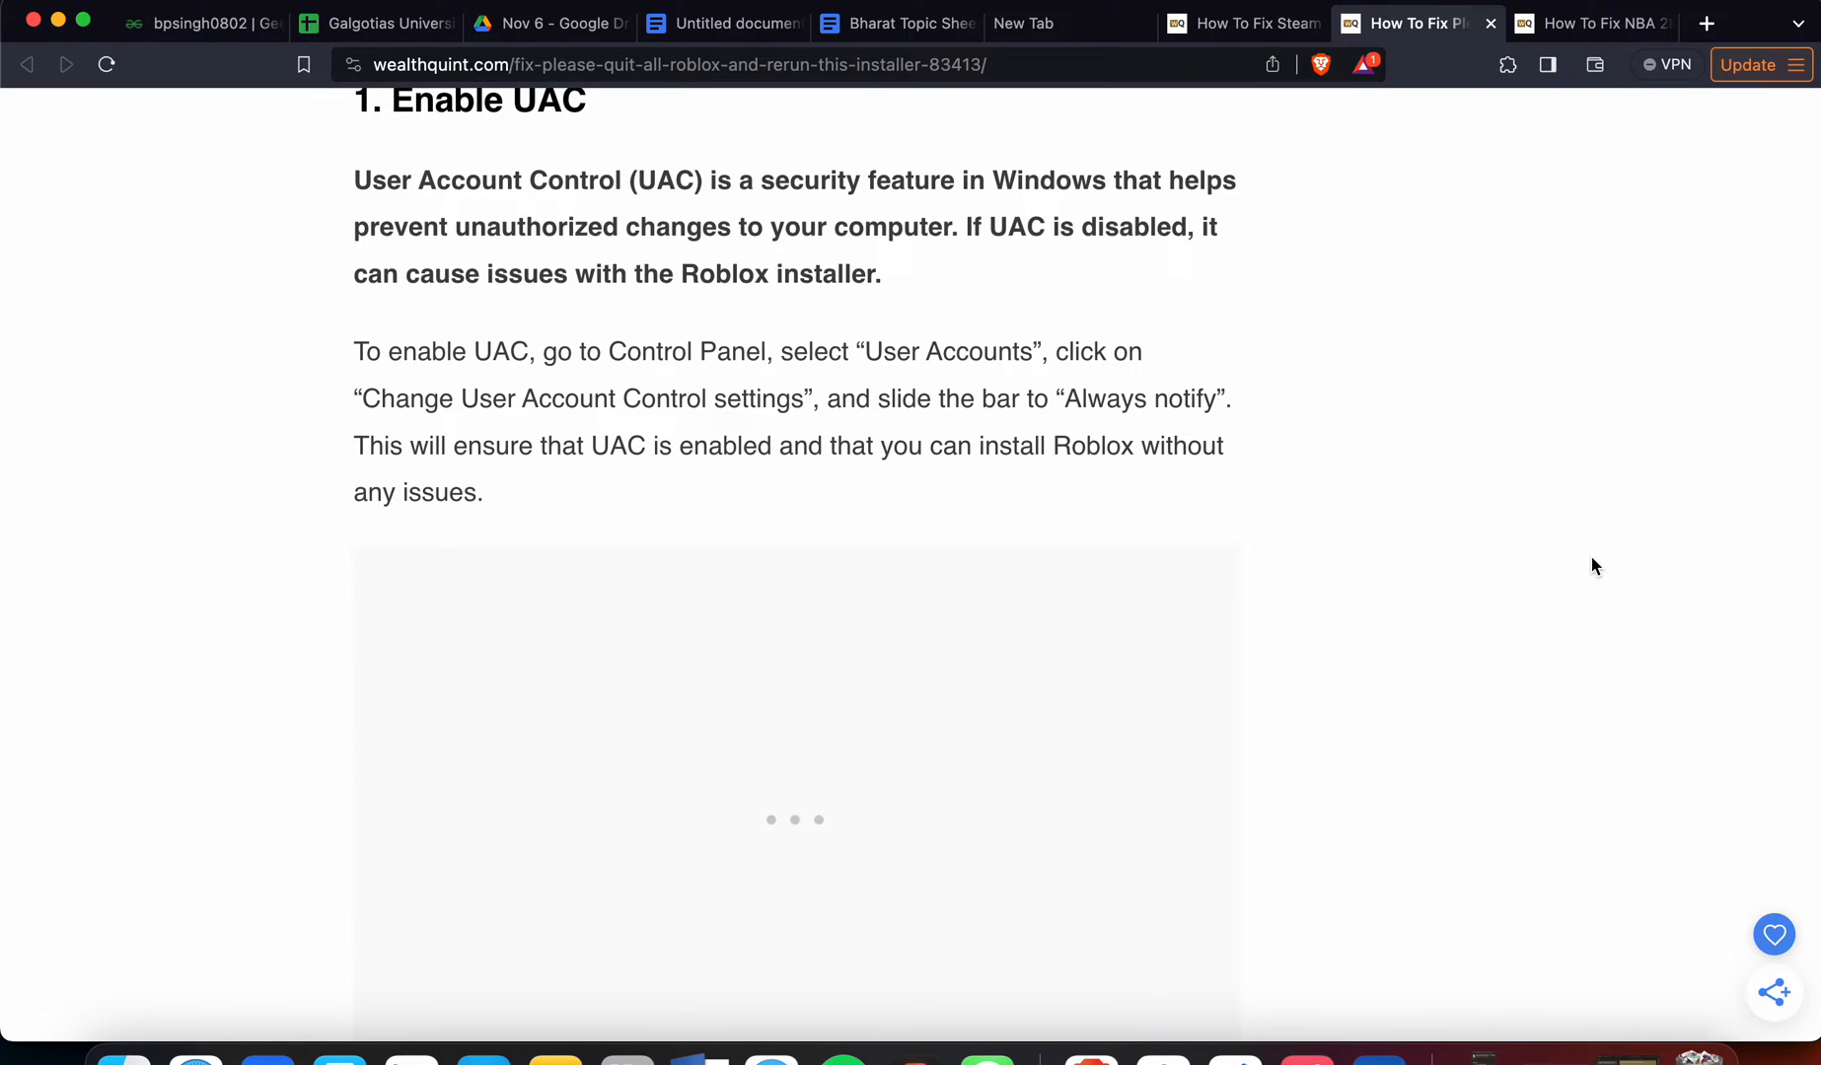
pyautogui.scroll(-3)
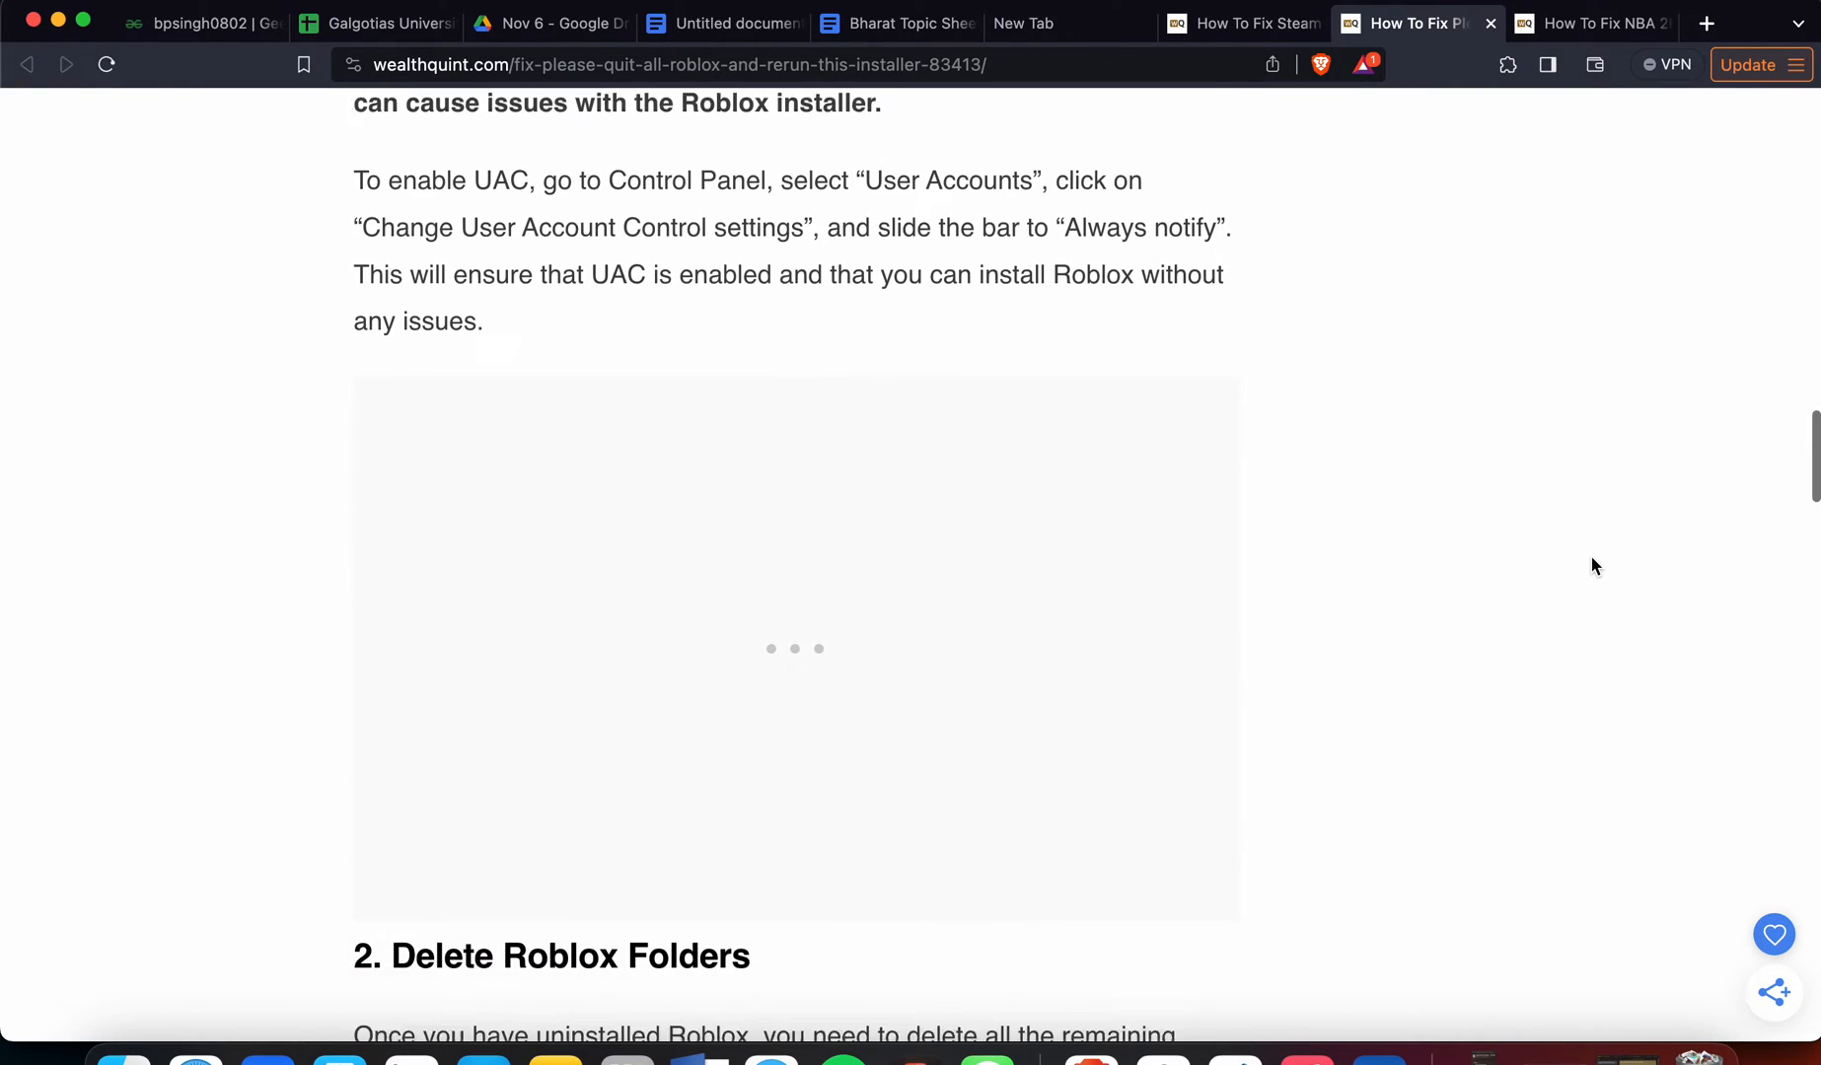
pyautogui.scroll(-3)
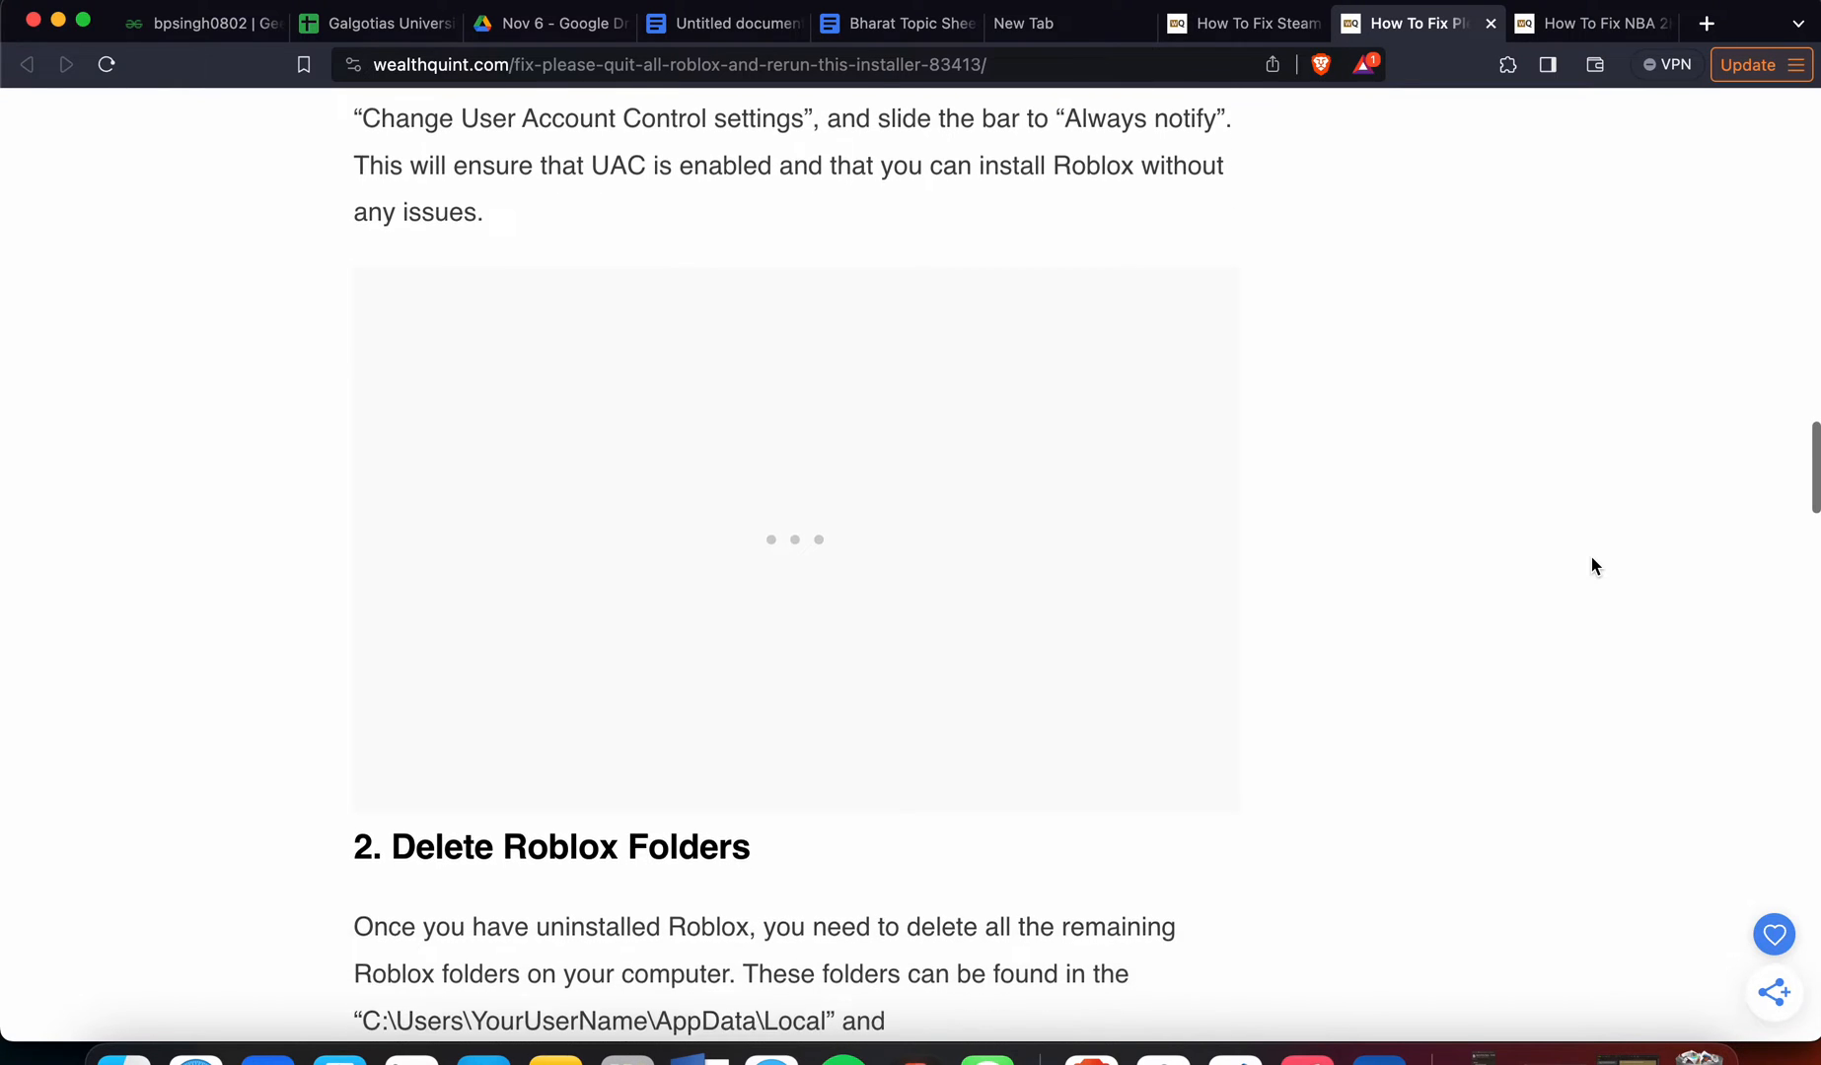
pyautogui.scroll(-3)
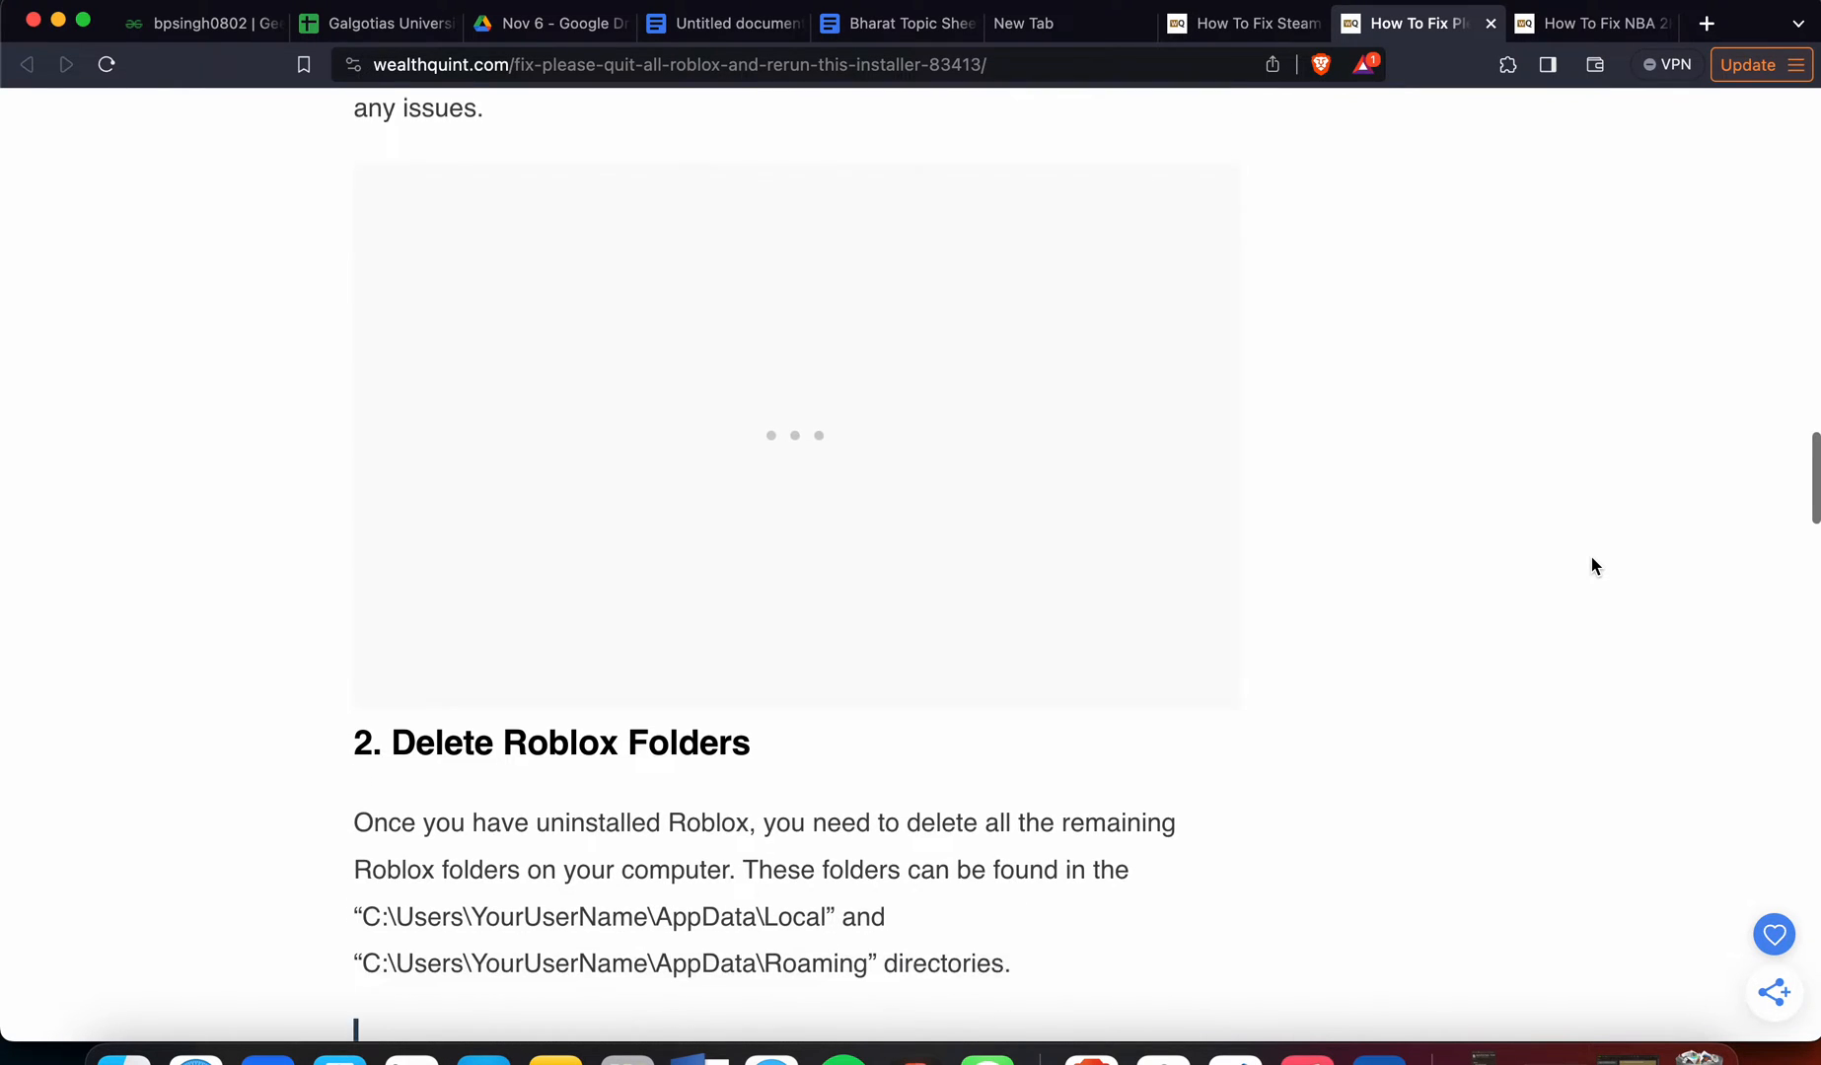
# Scroll through fix 2, Delete Roblox Folders, to the start of fix 3, Uninstall Roblox.
pyautogui.scroll(-3)
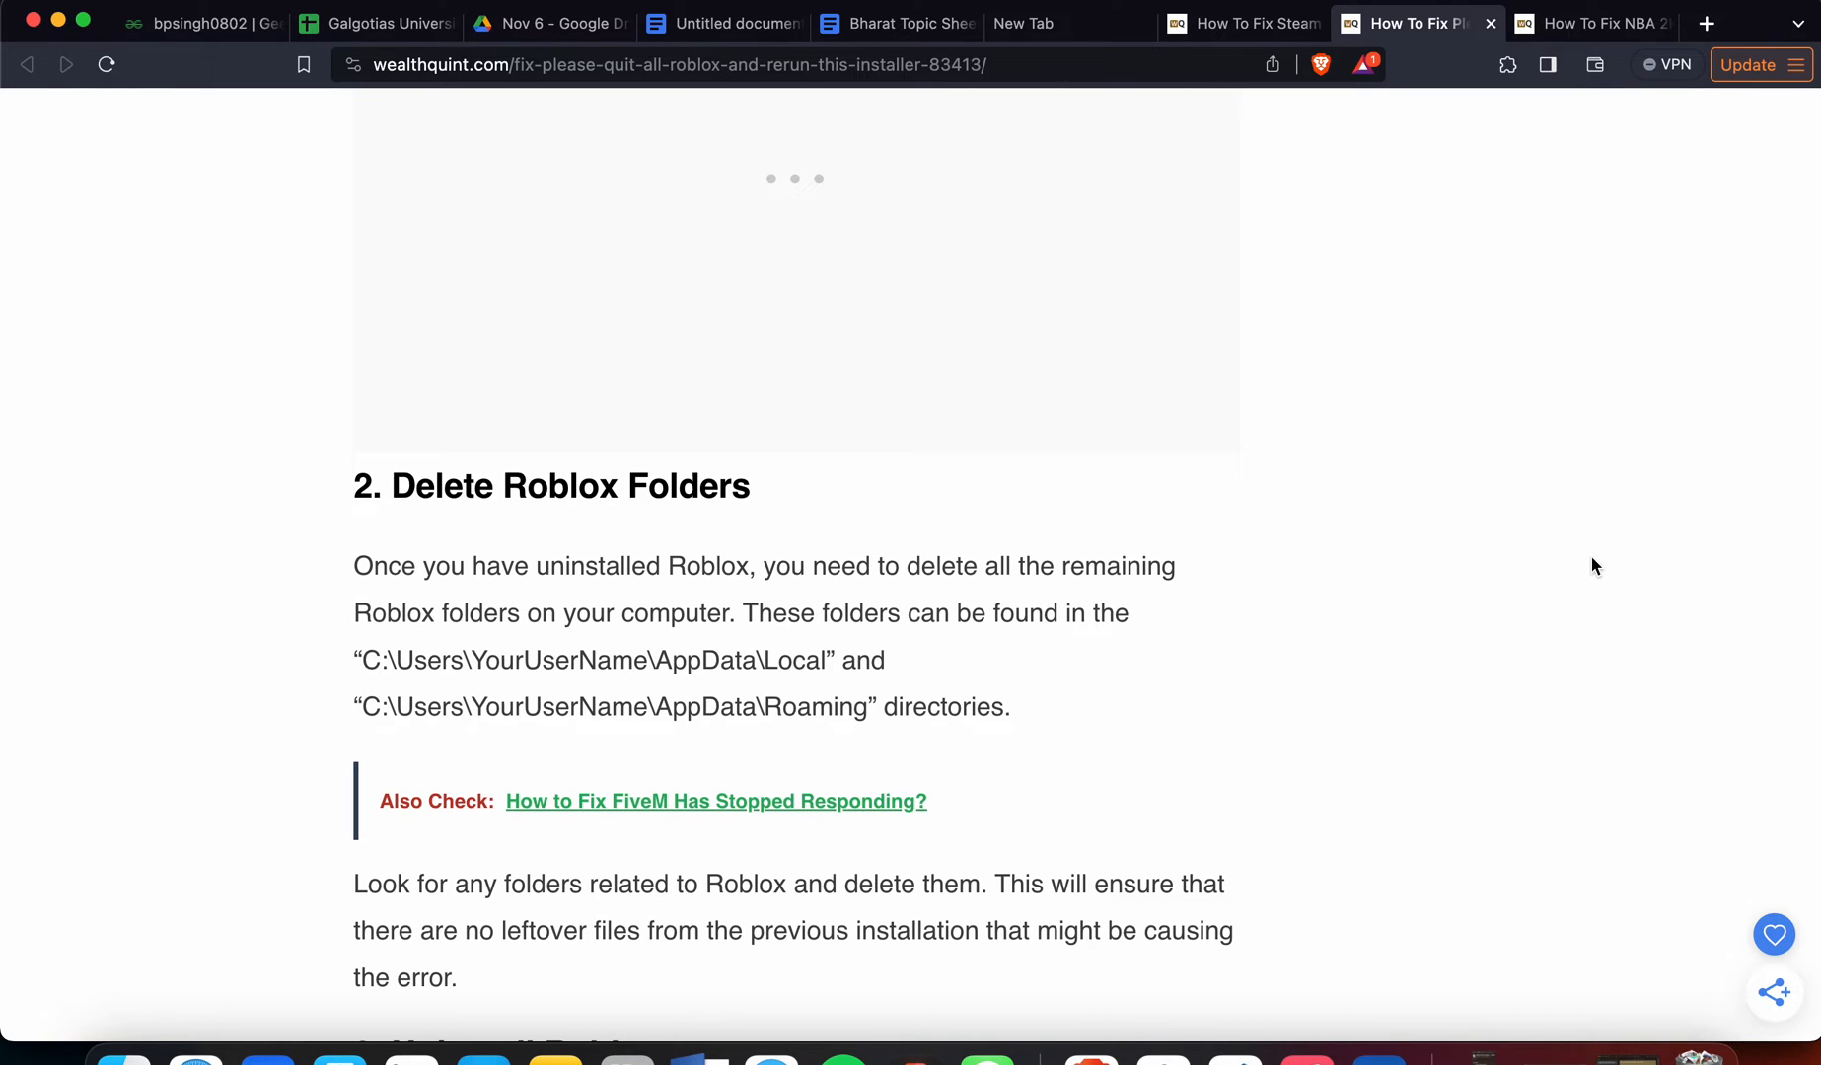
pyautogui.scroll(-3)
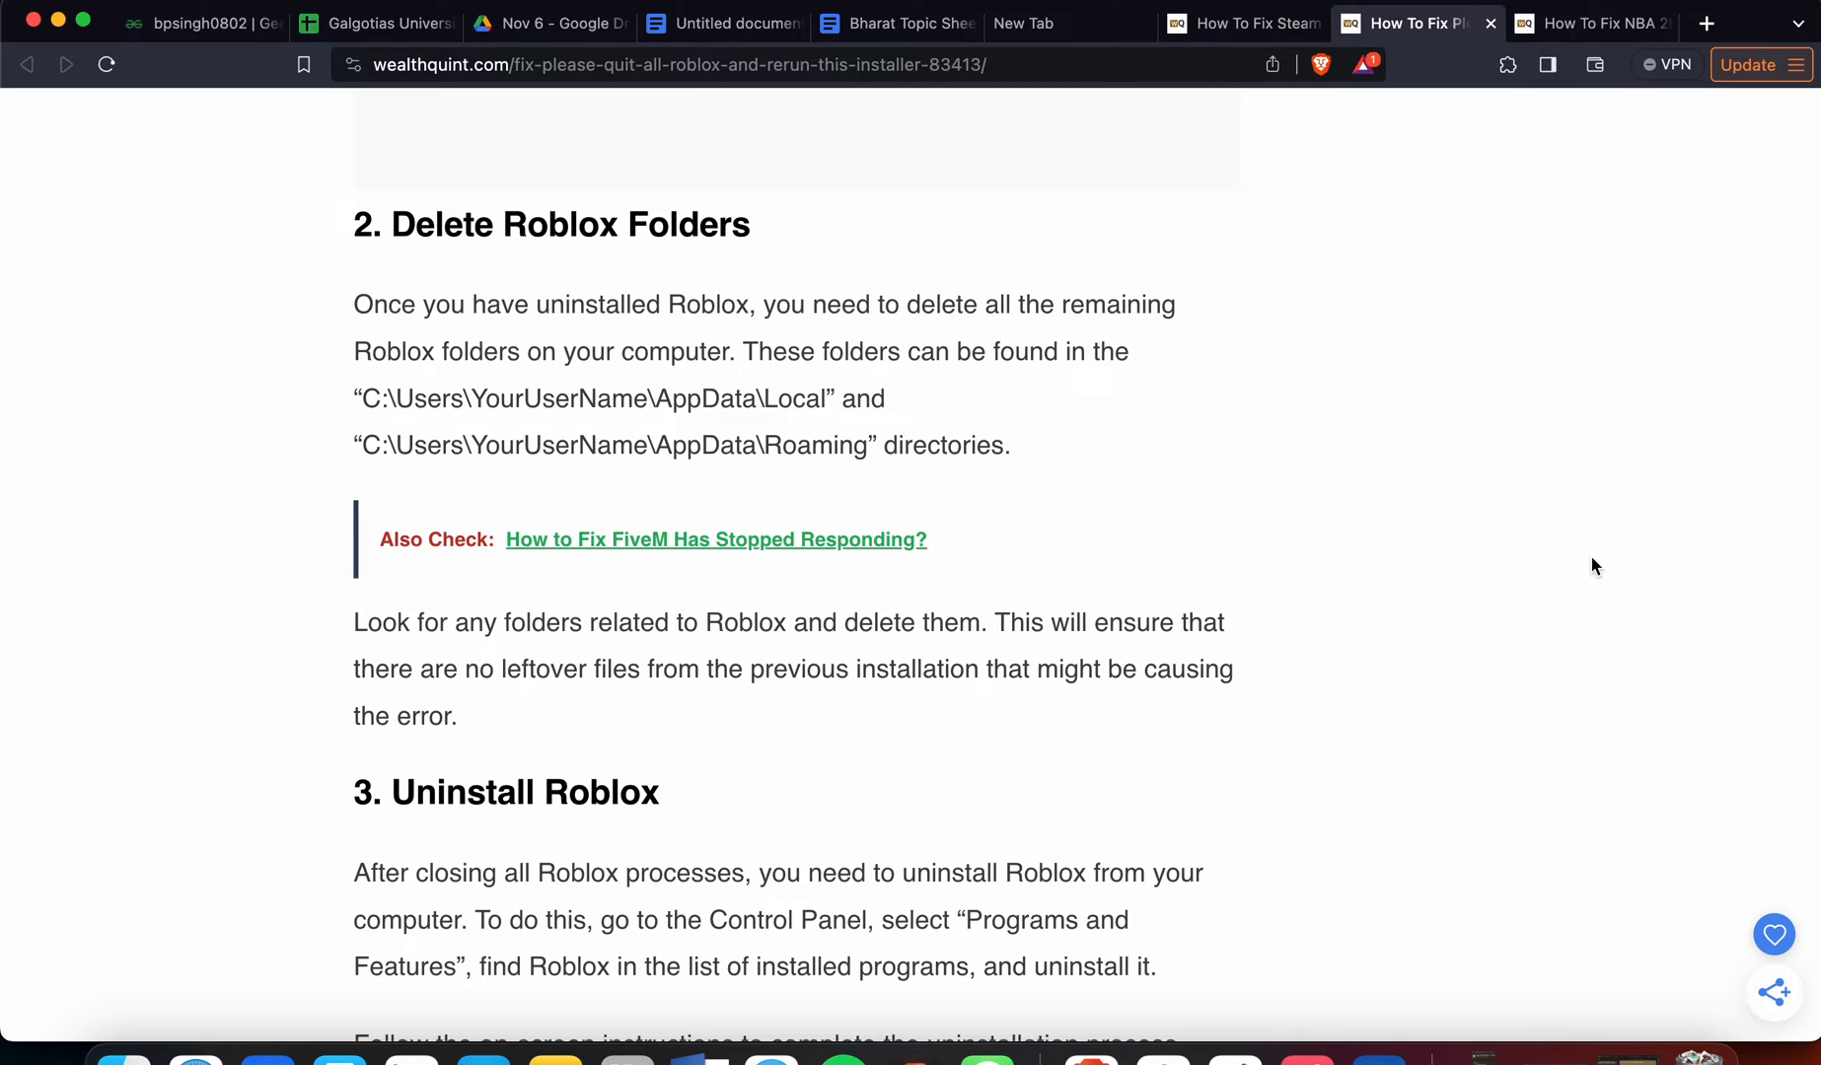
pyautogui.scroll(-3)
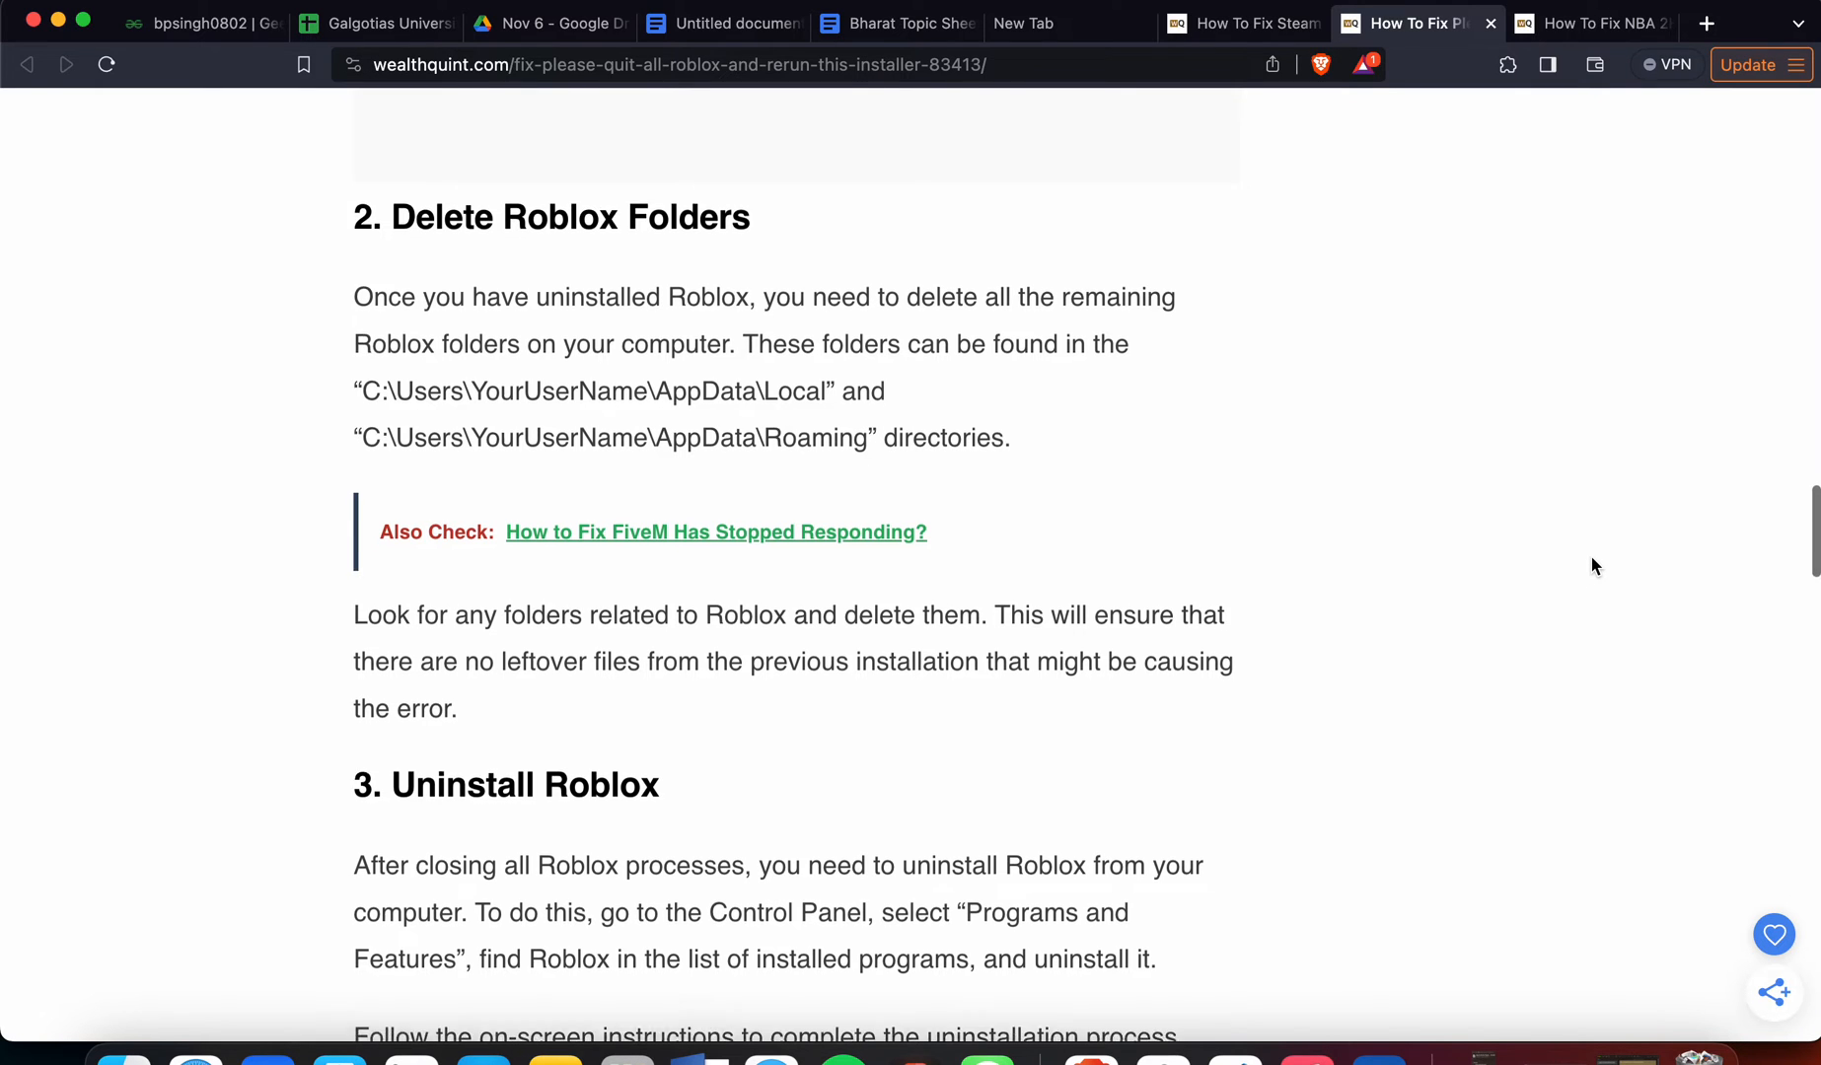
# Scroll through fix 3, Uninstall Roblox, to the heading for fix 4, Close All Roblox Processes.
pyautogui.scroll(-3)
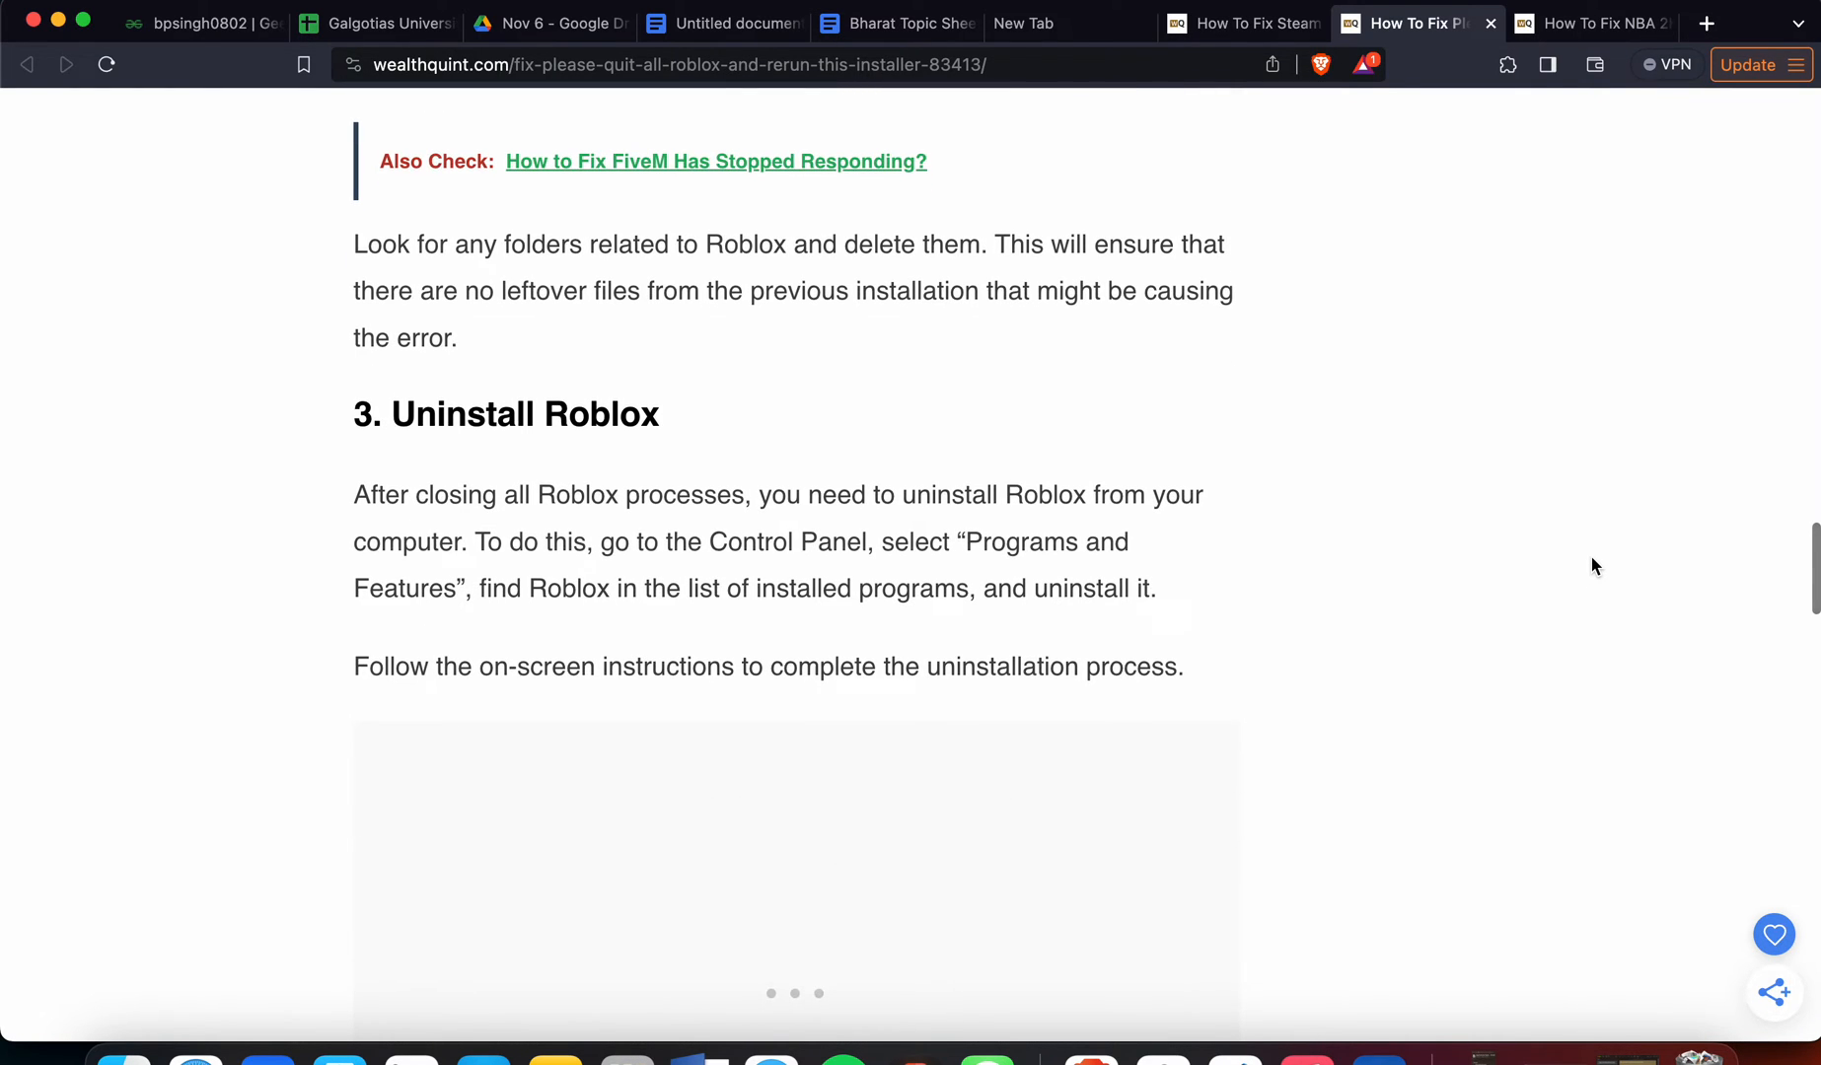
pyautogui.scroll(-3)
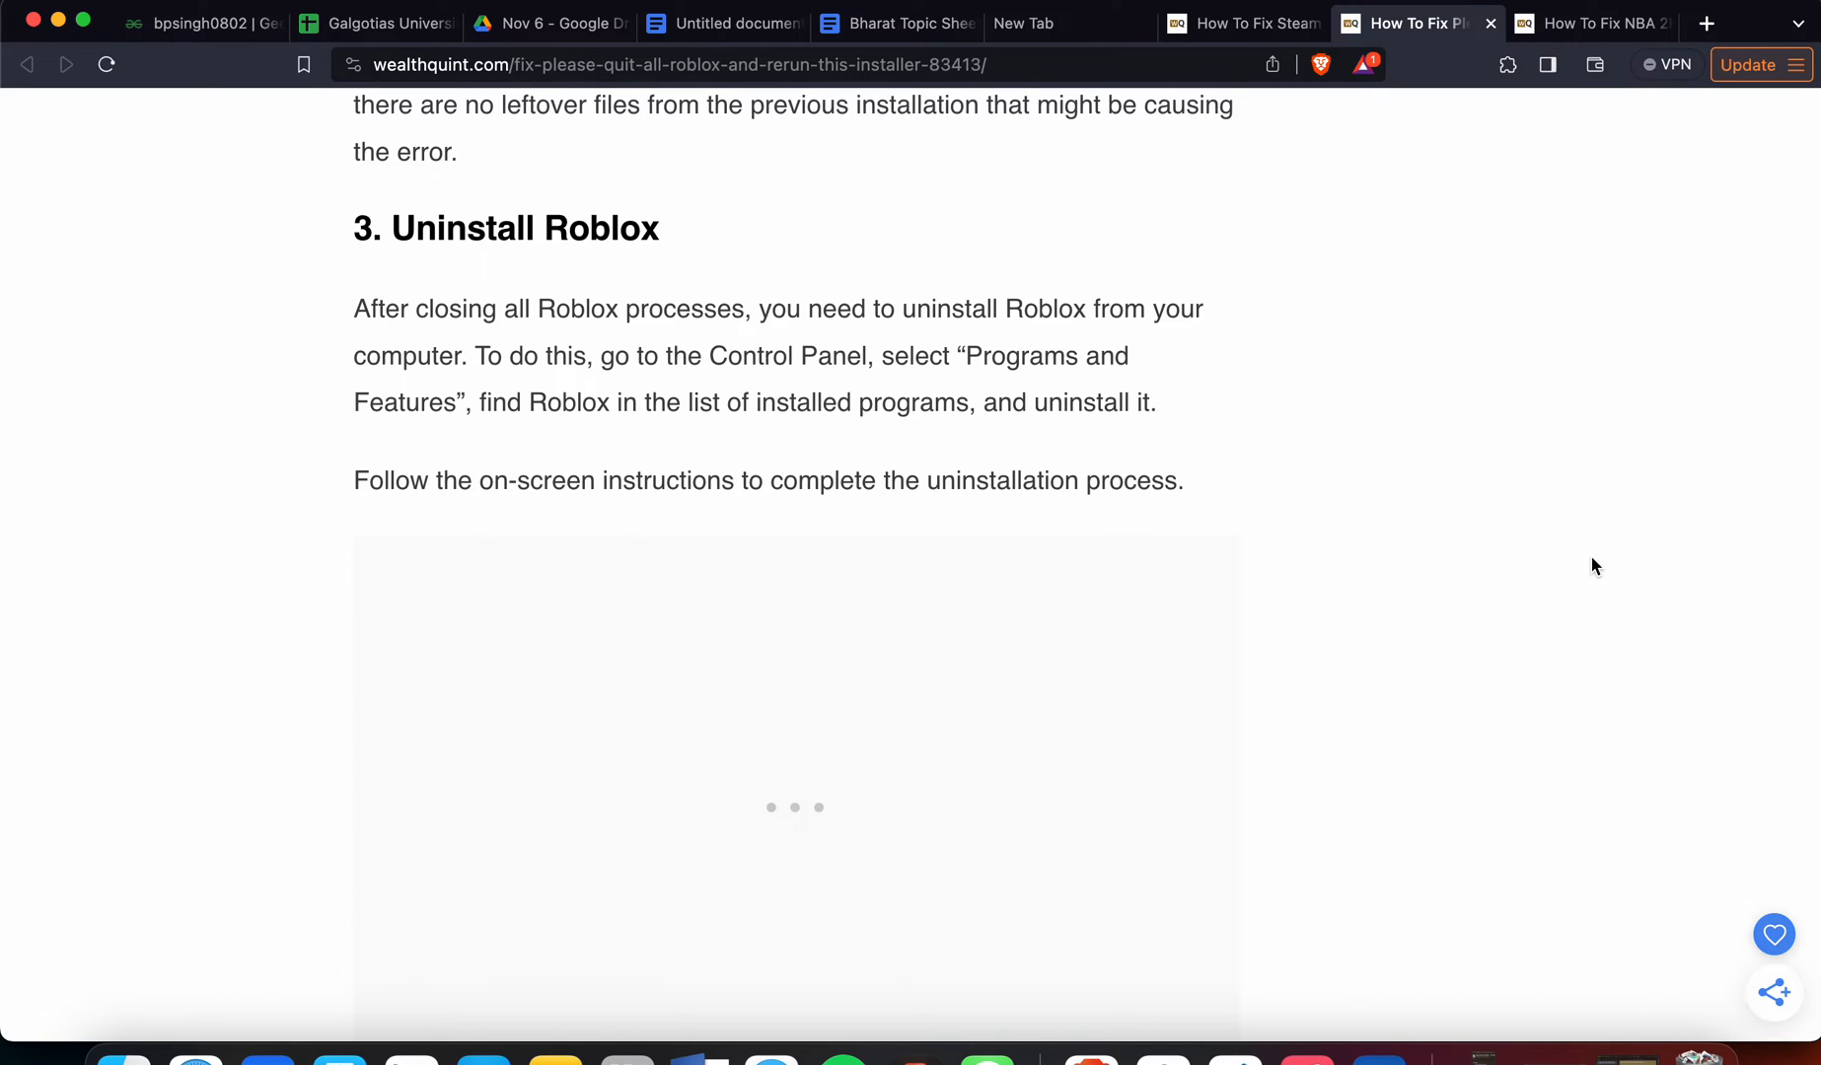
pyautogui.scroll(-3)
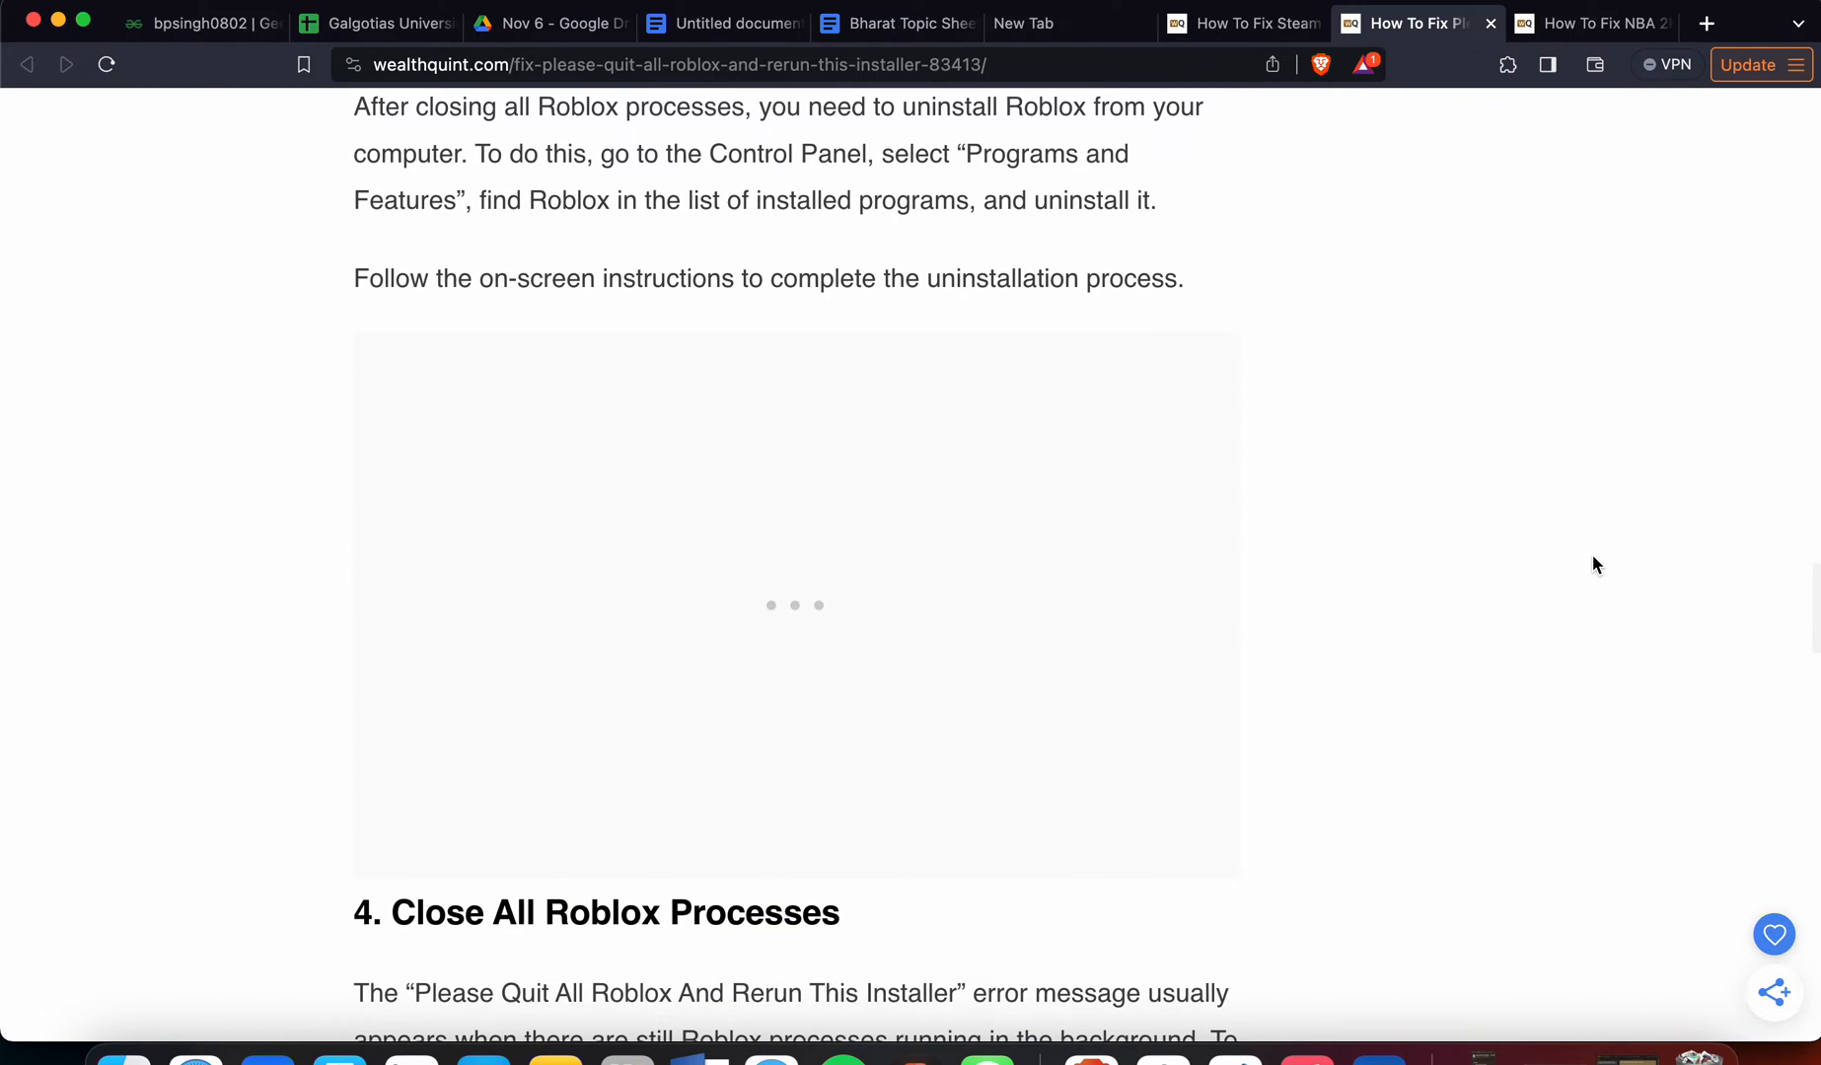
pyautogui.scroll(-3)
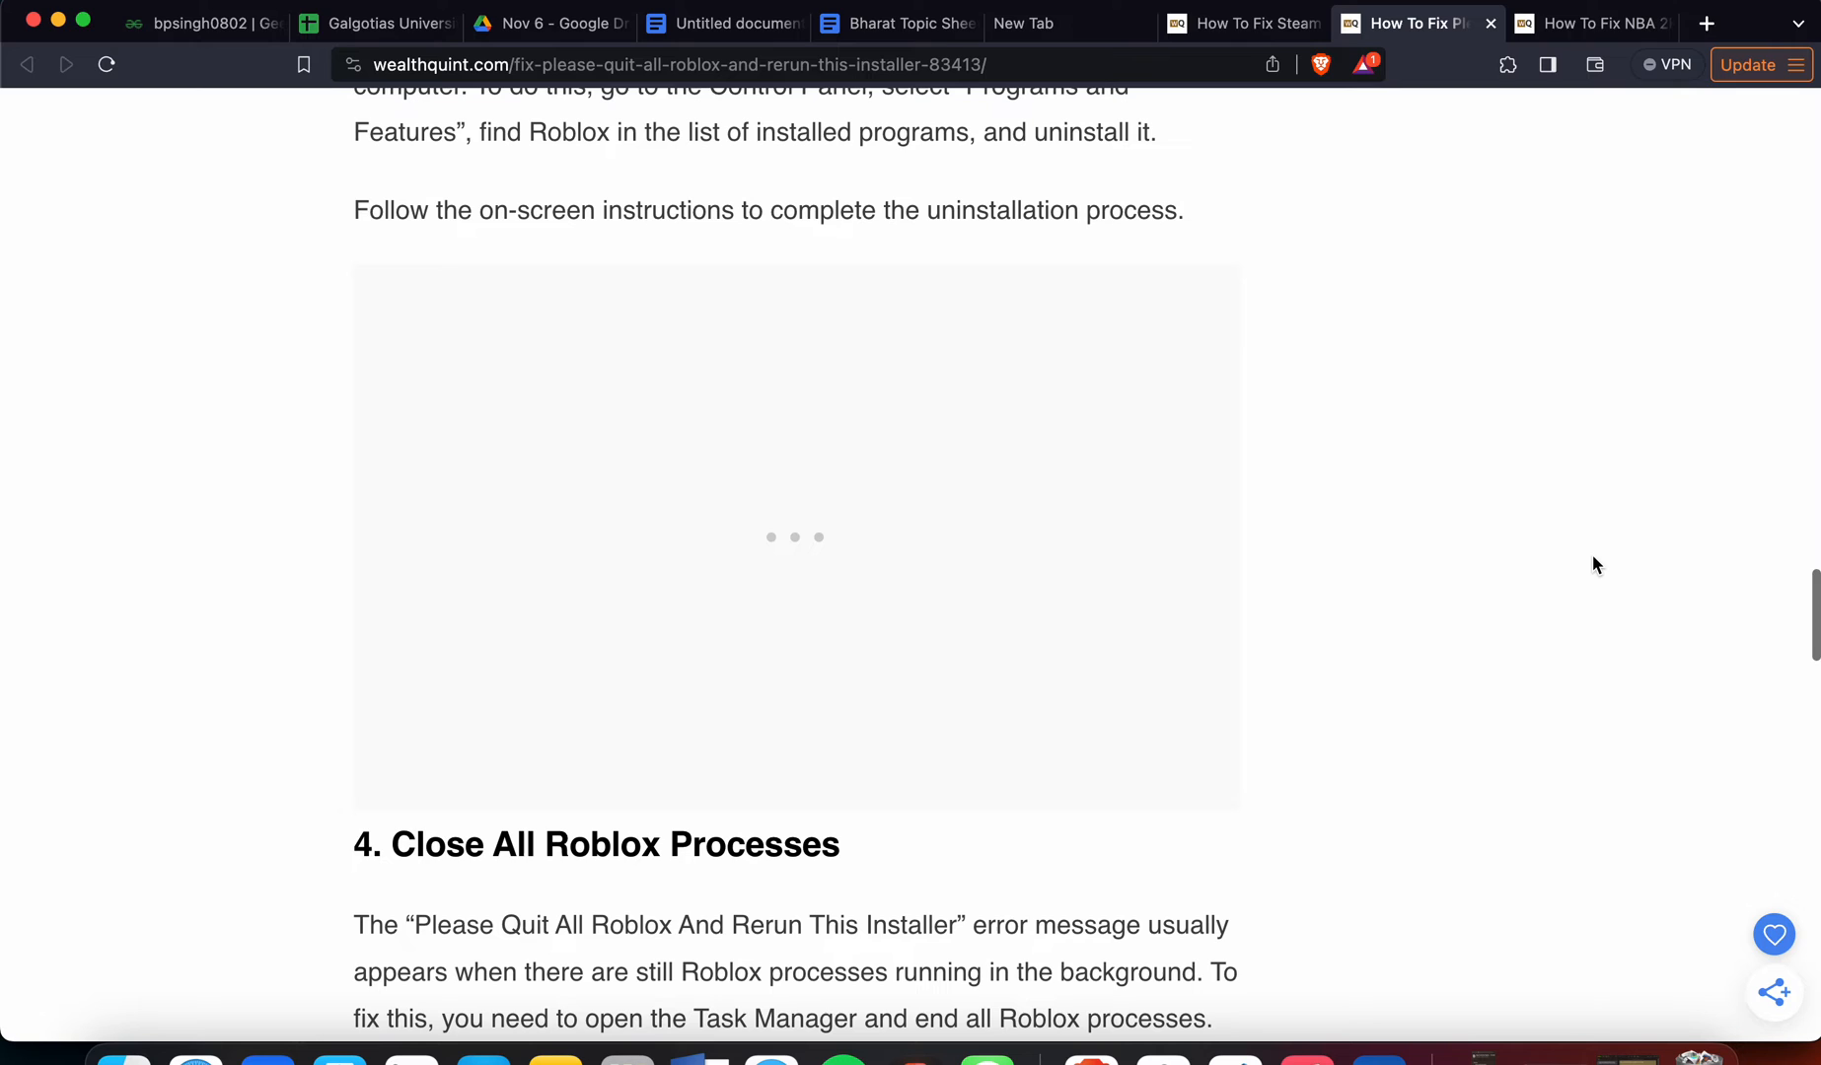
pyautogui.moveTo(1578, 566)
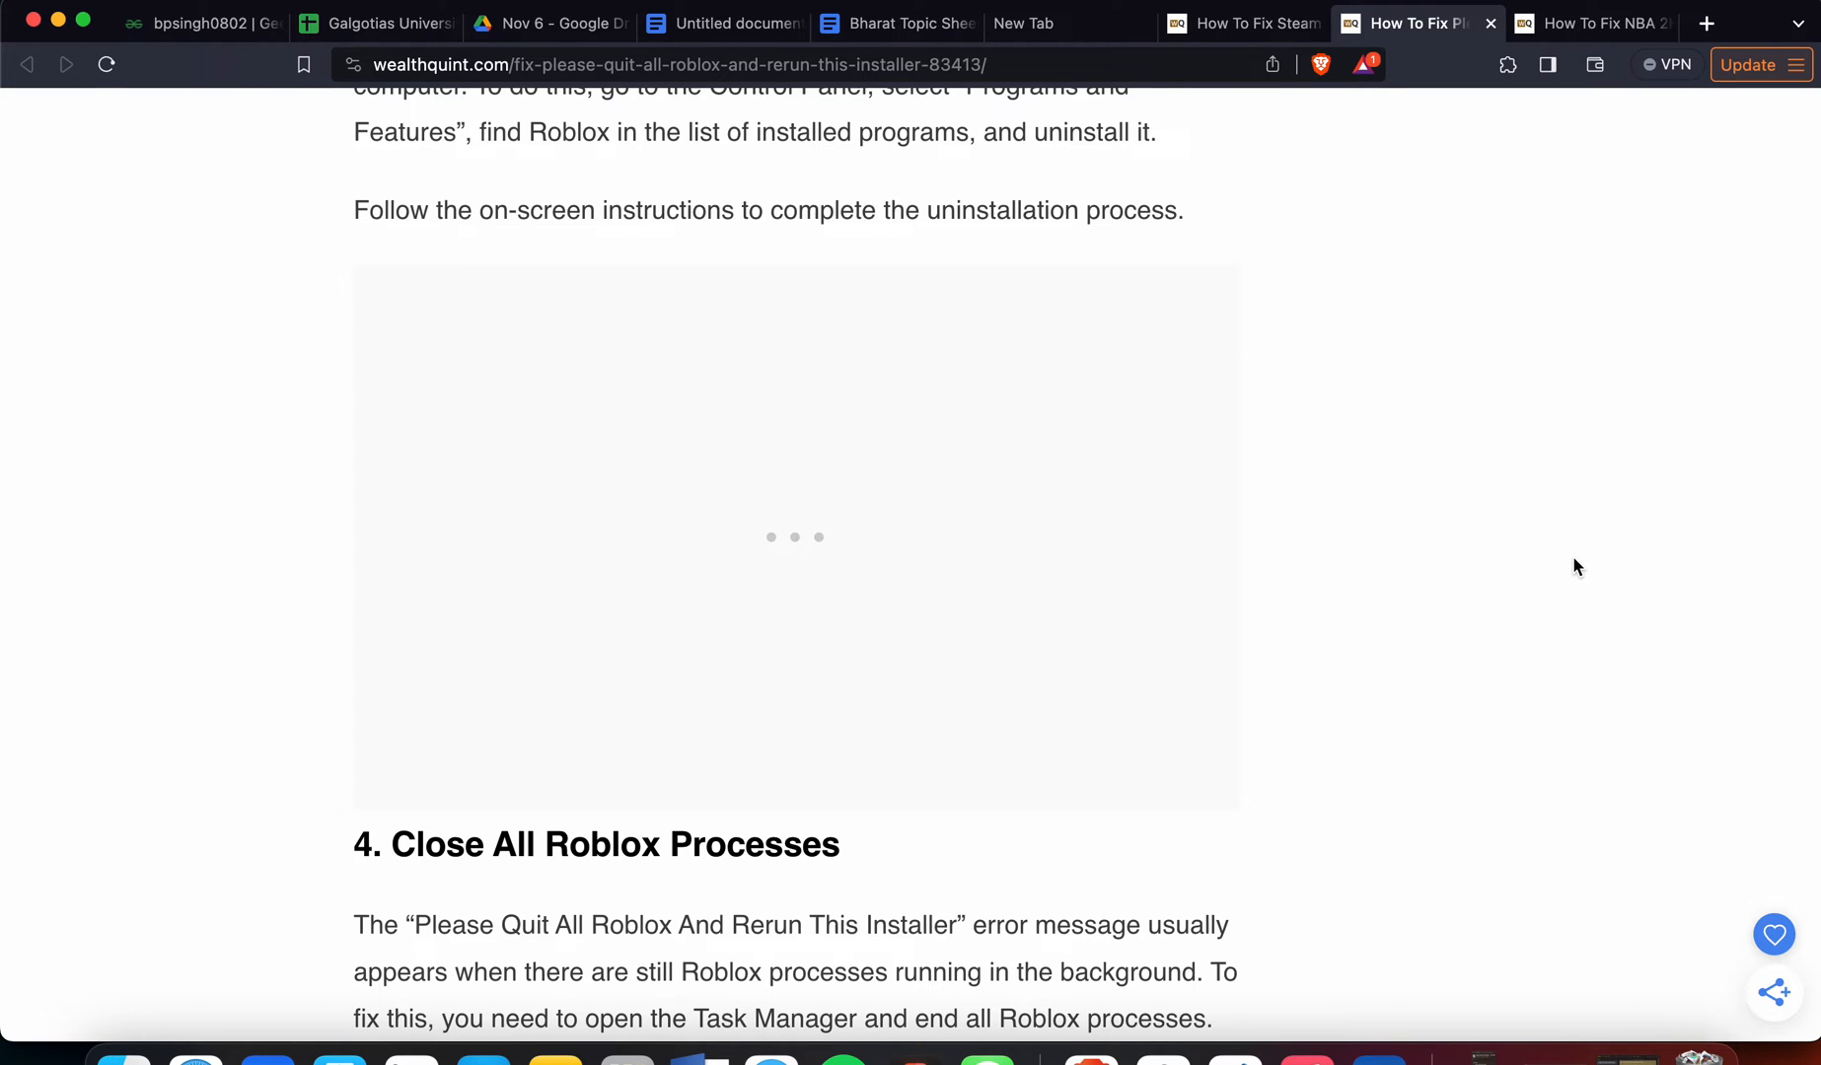
# Scroll through fixes 4 and 5, Reinstall Roblox, down to the My Hero Ultra Rumble link.
pyautogui.scroll(-3)
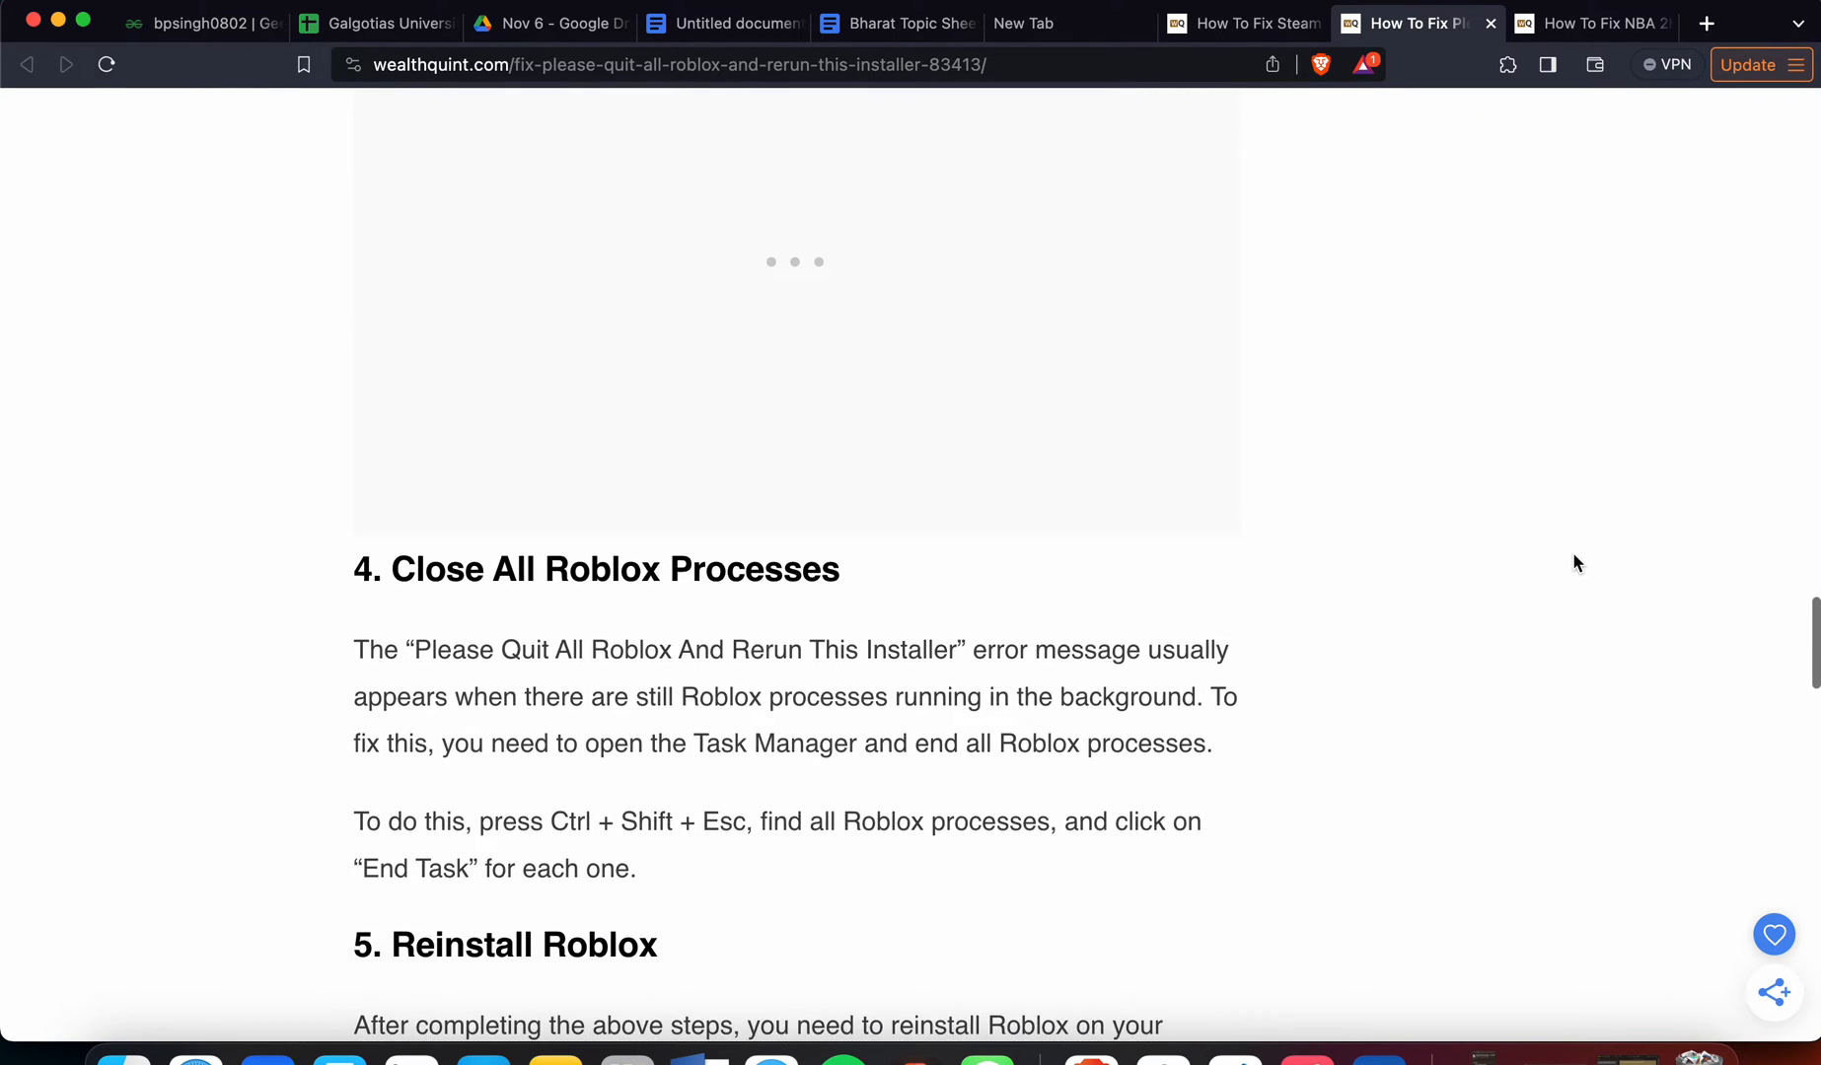
pyautogui.scroll(-3)
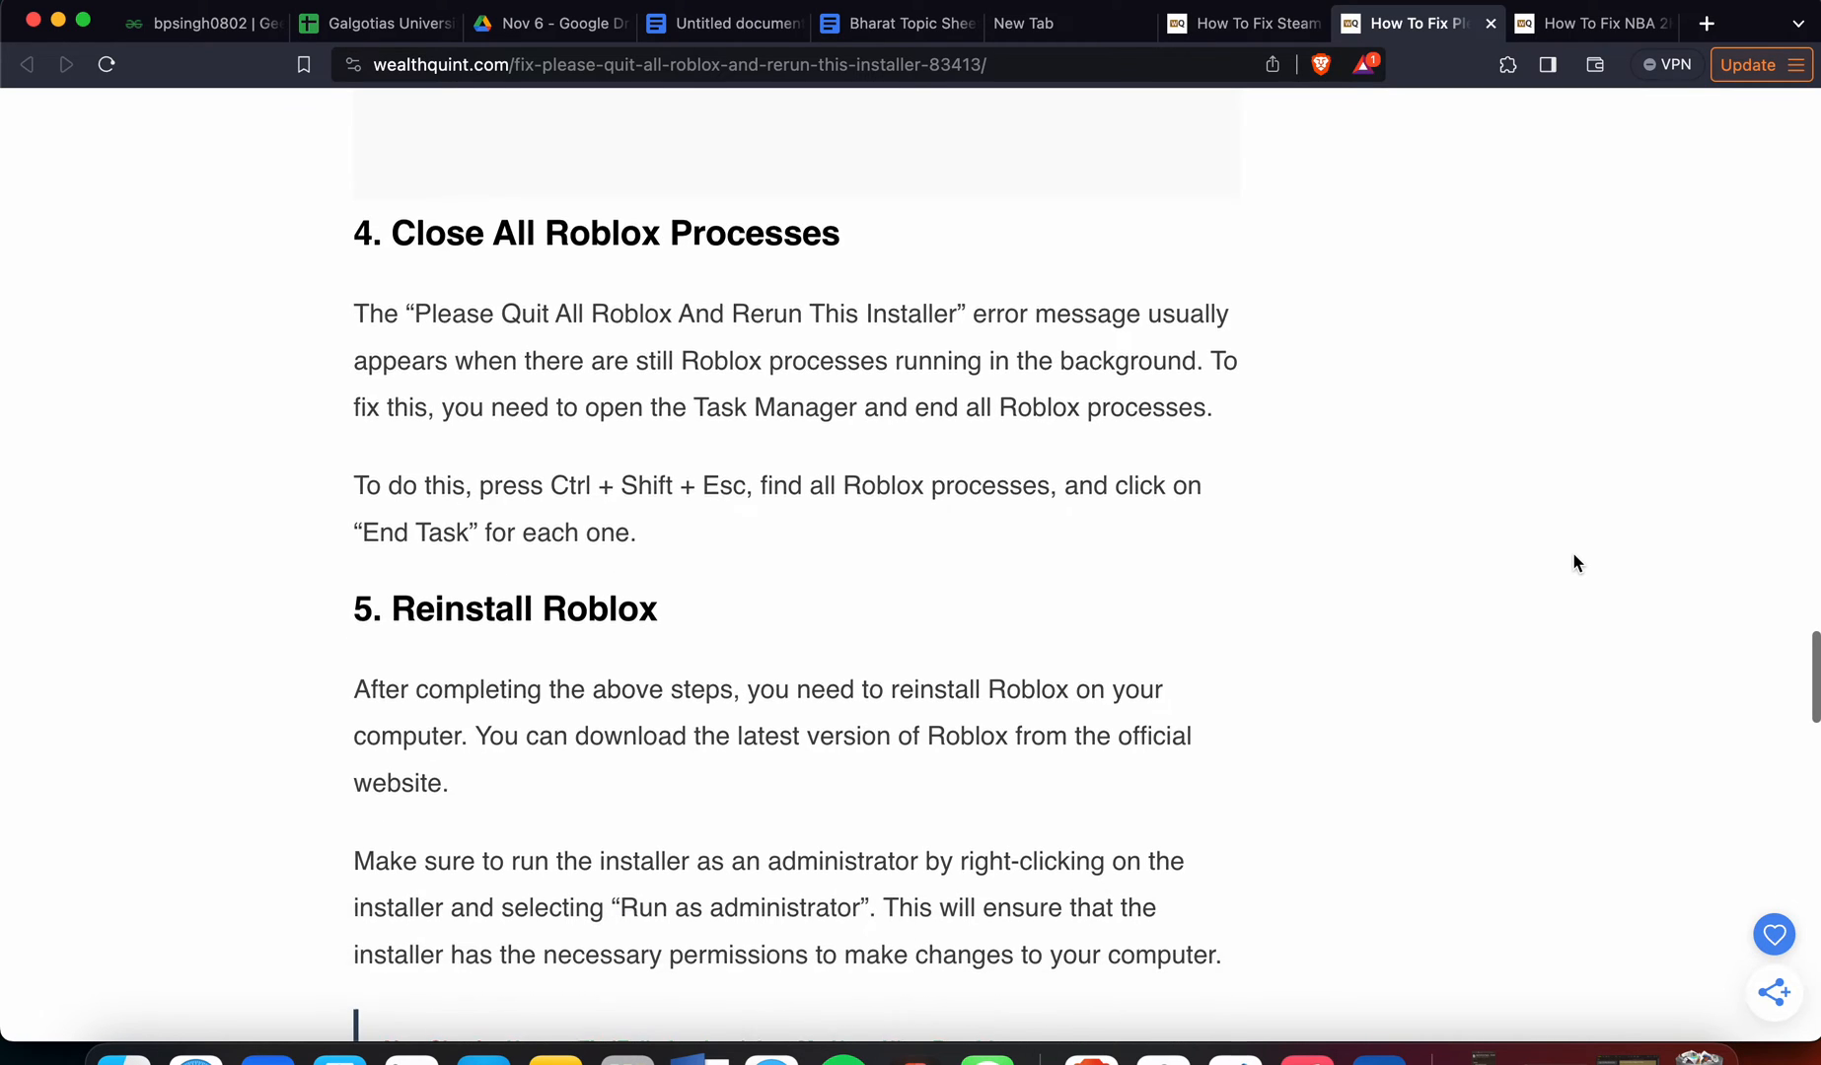
pyautogui.scroll(-3)
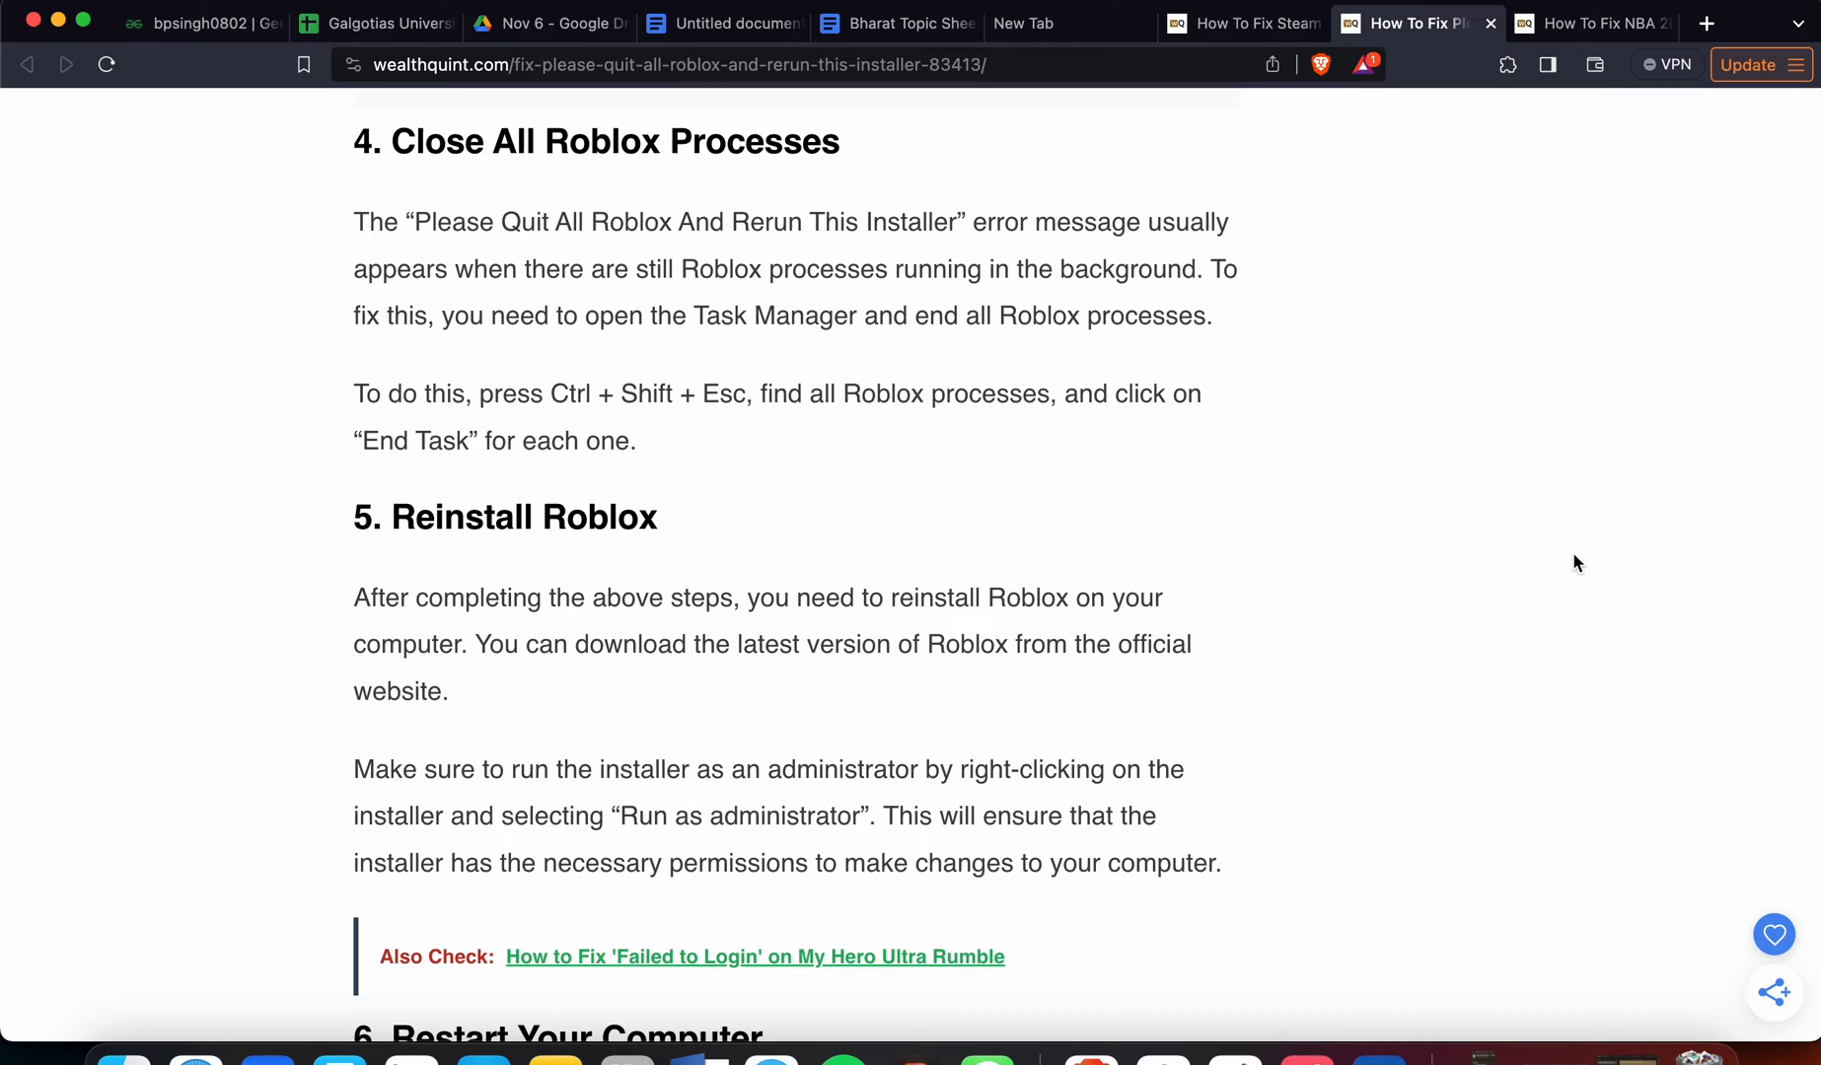
# Scroll until fix 6, Restart Your Computer, is fully in view.
pyautogui.scroll(-3)
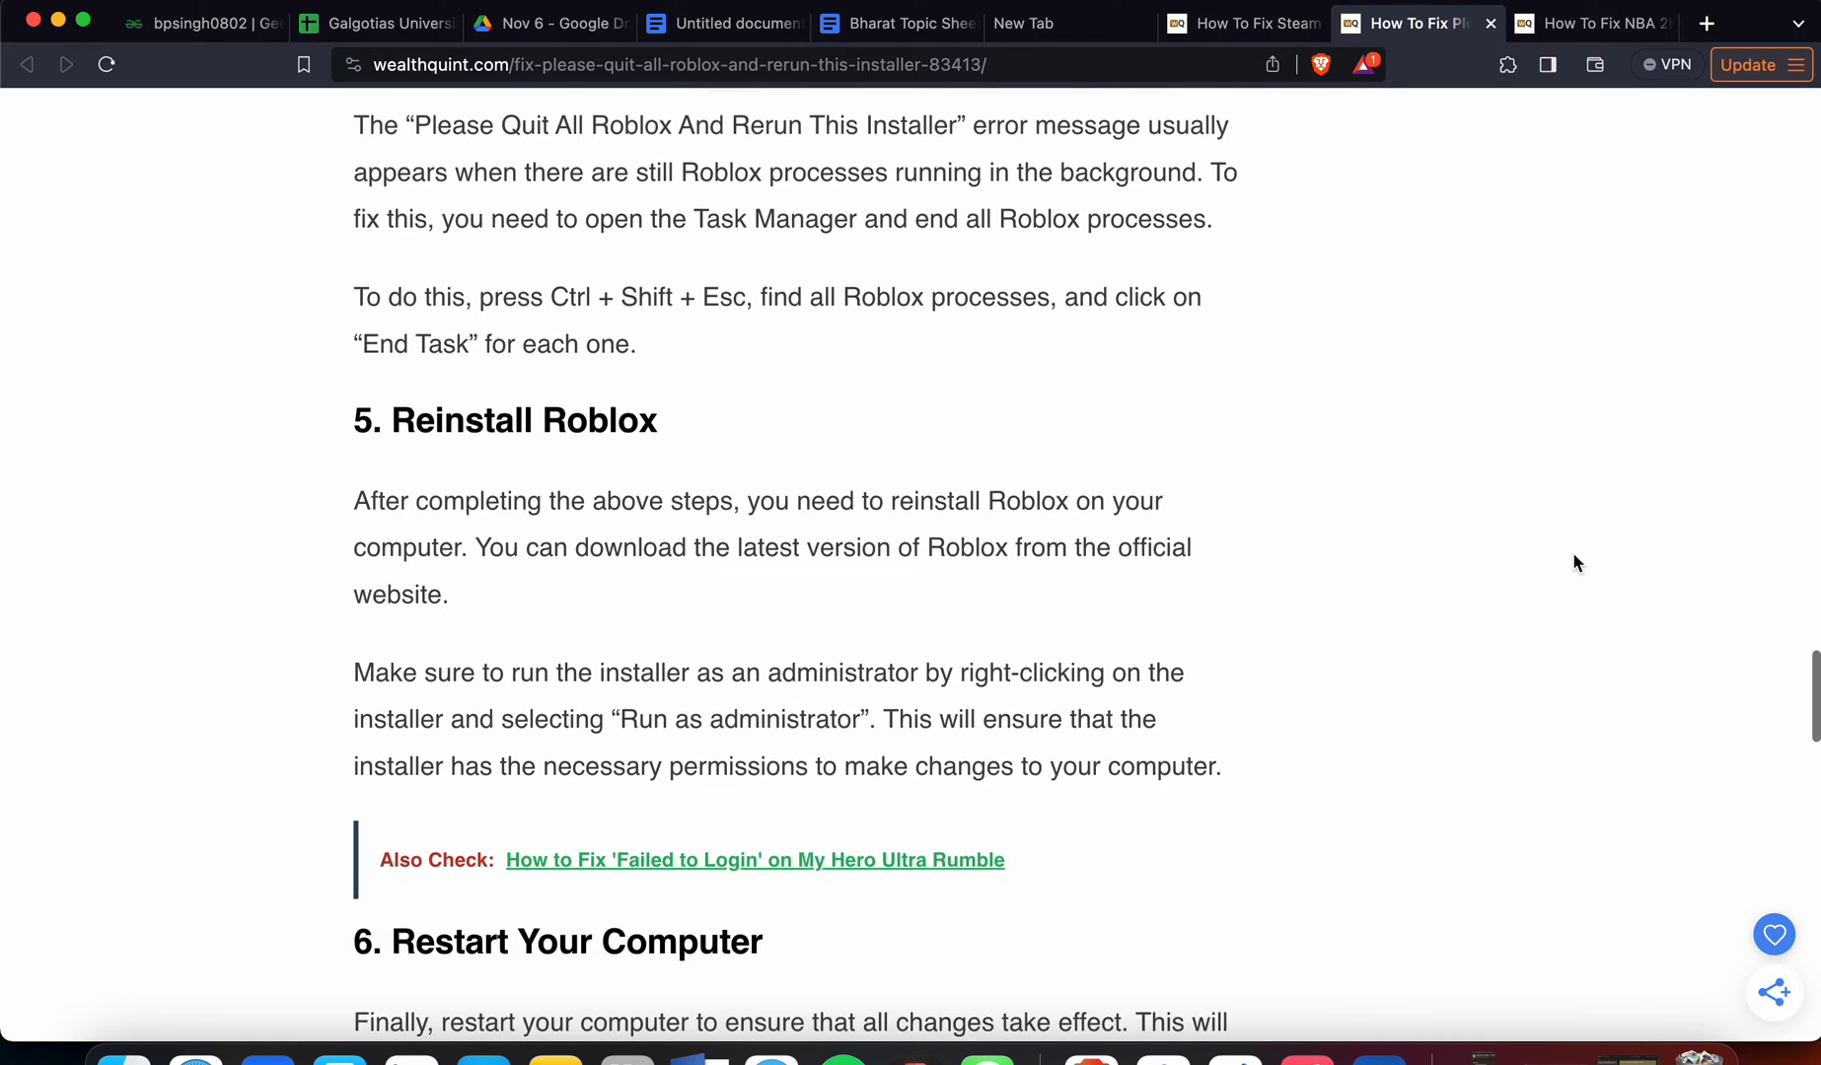
pyautogui.scroll(-3)
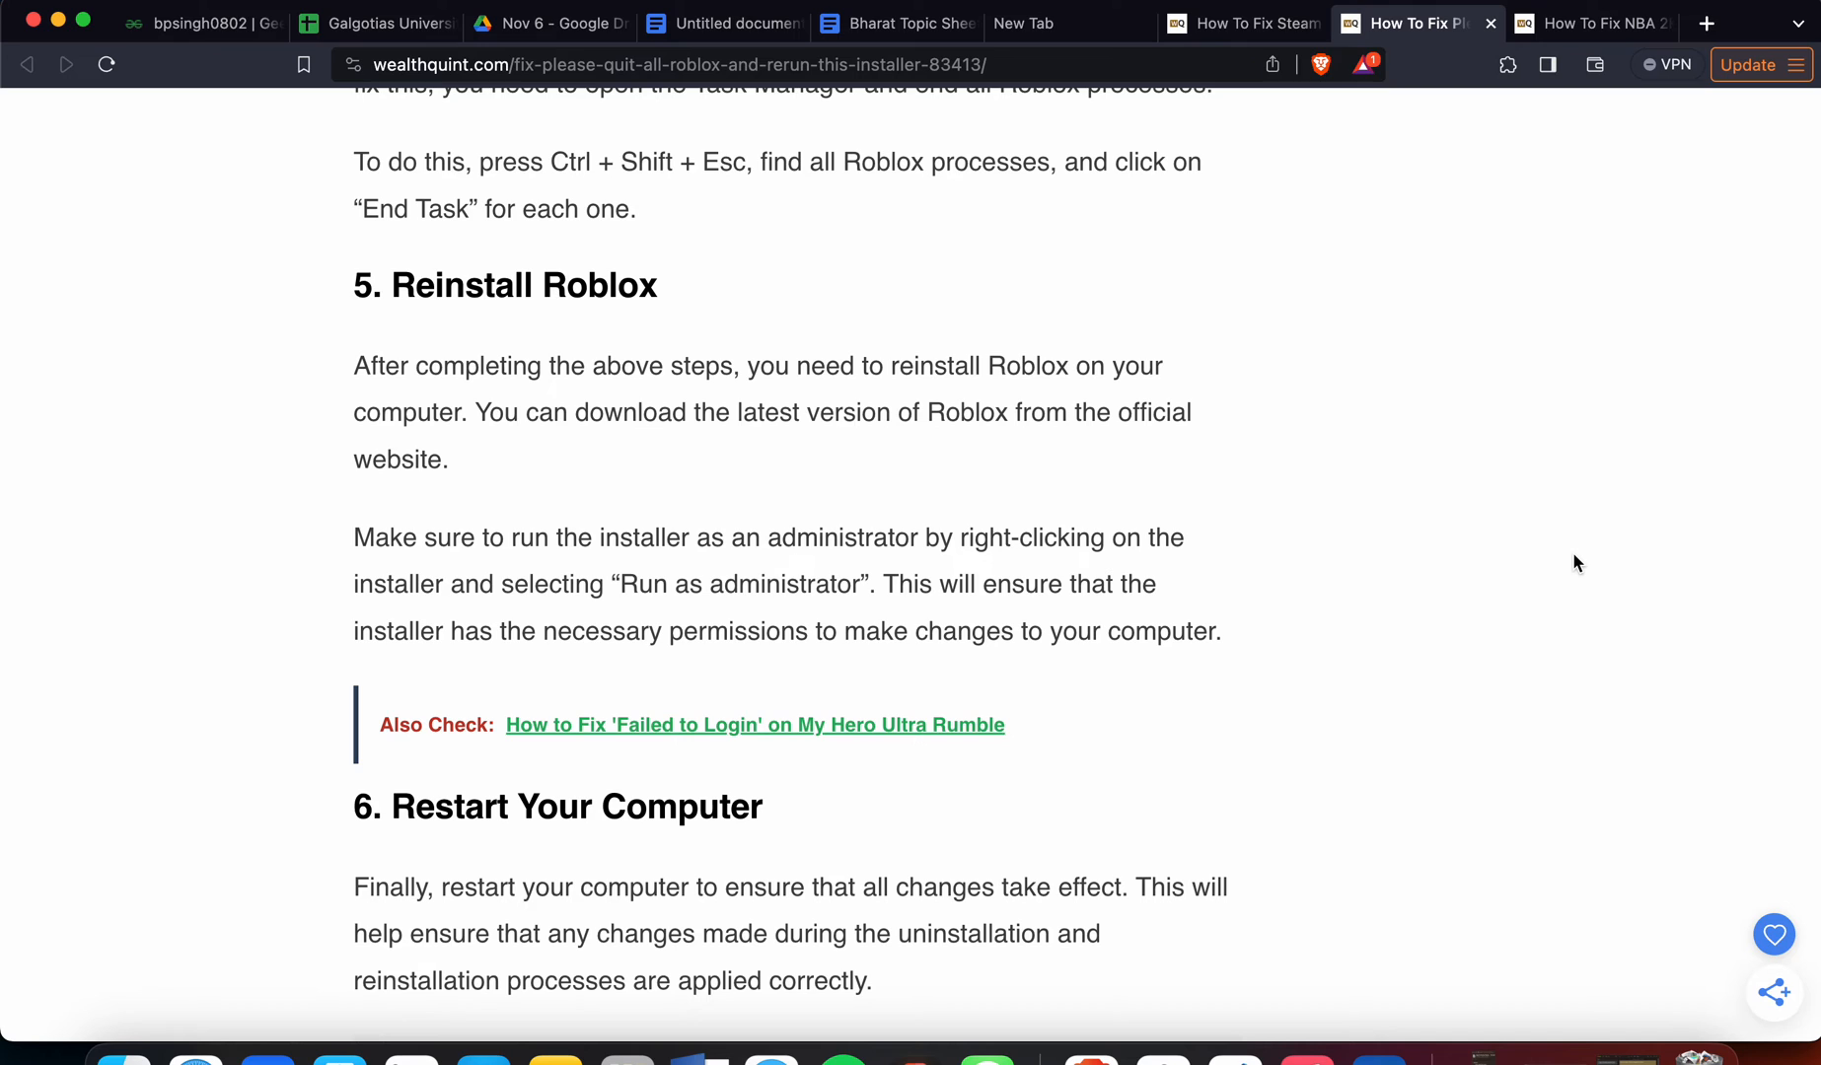
pyautogui.scroll(-3)
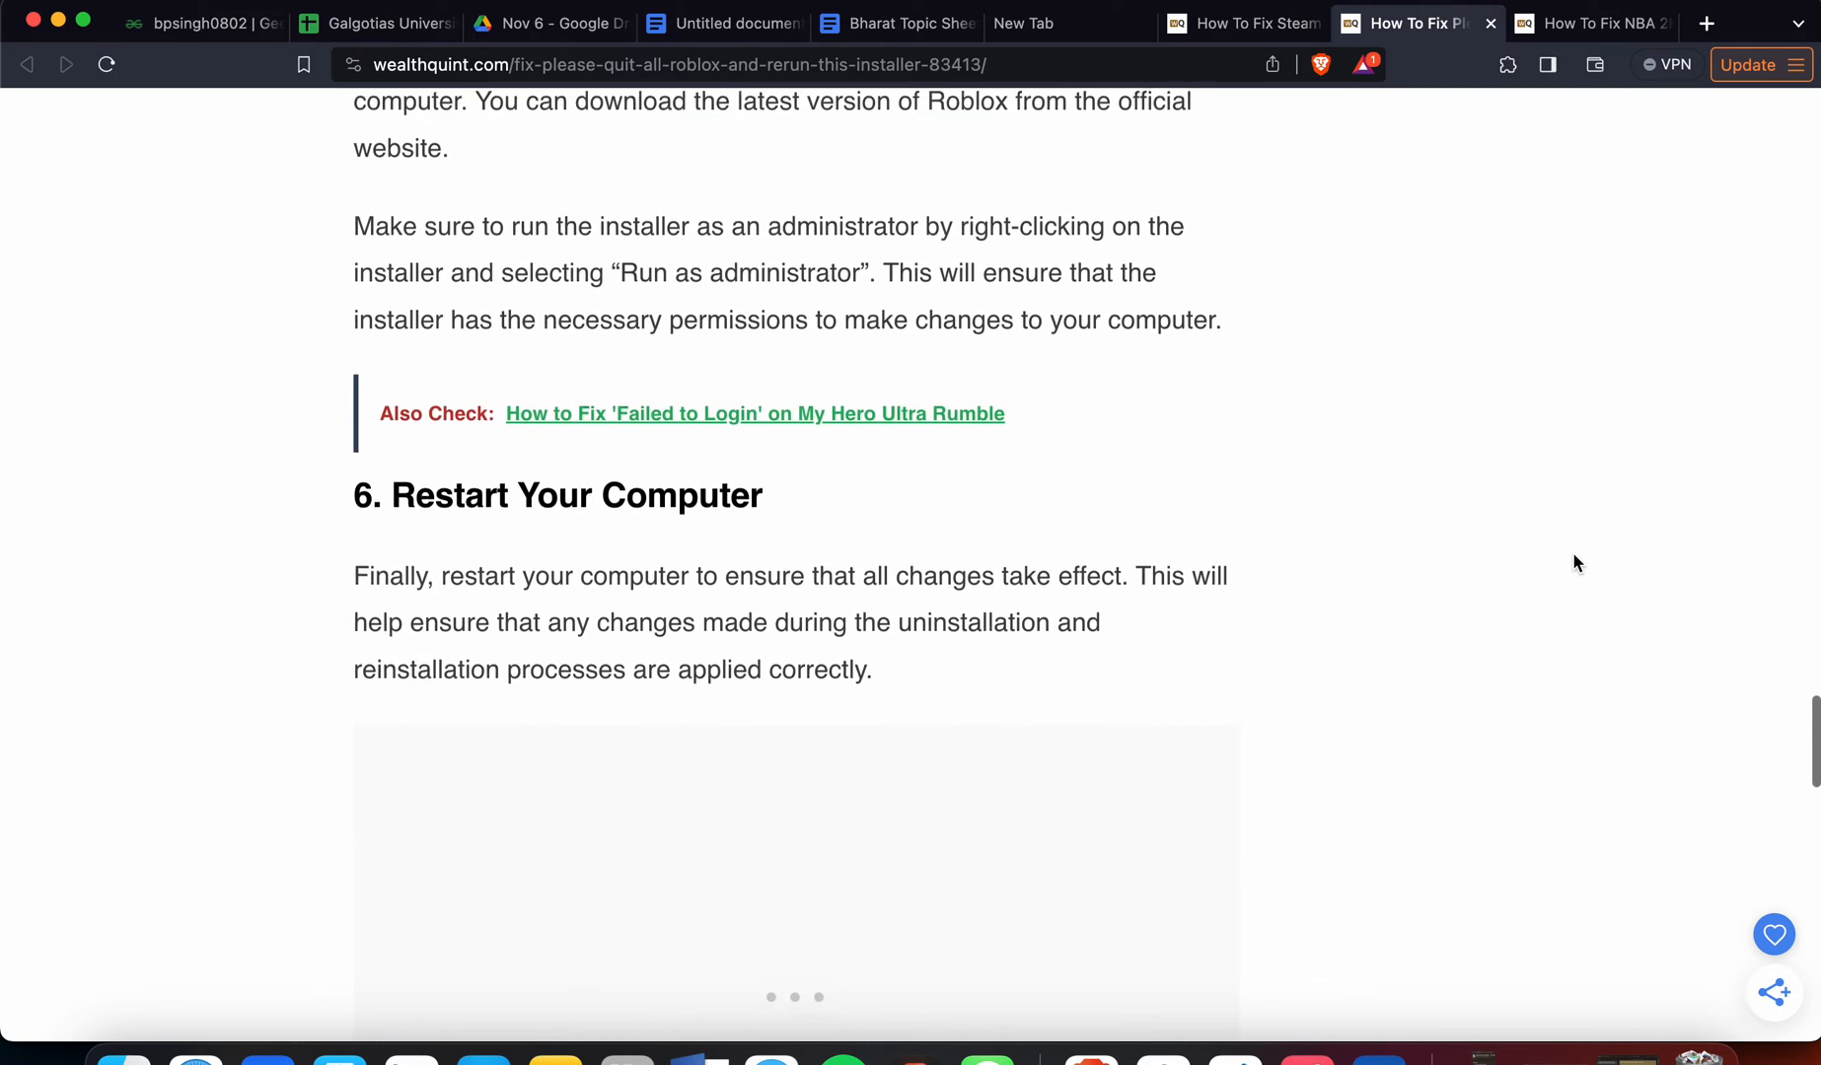
# Scroll past the ads to the closing Roblox support 'here' link and the Similar Posts list.
pyautogui.scroll(-3)
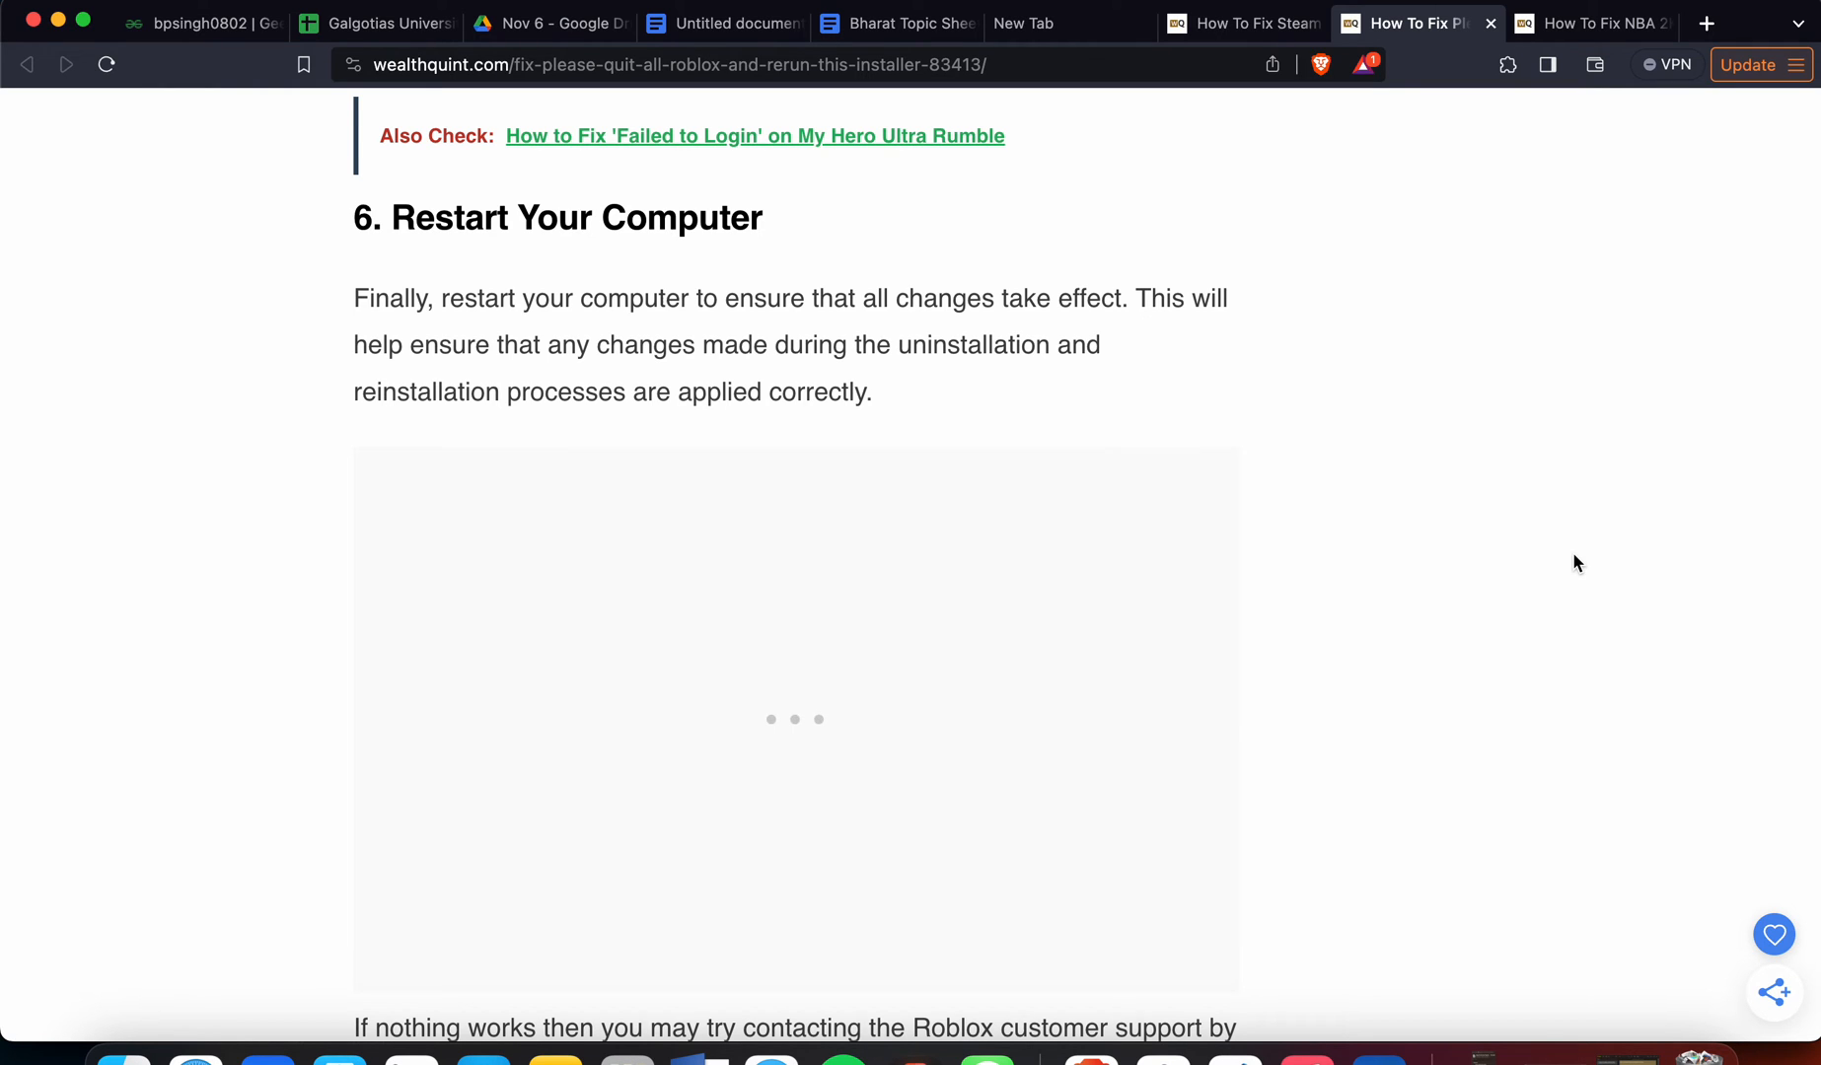
pyautogui.scroll(-3)
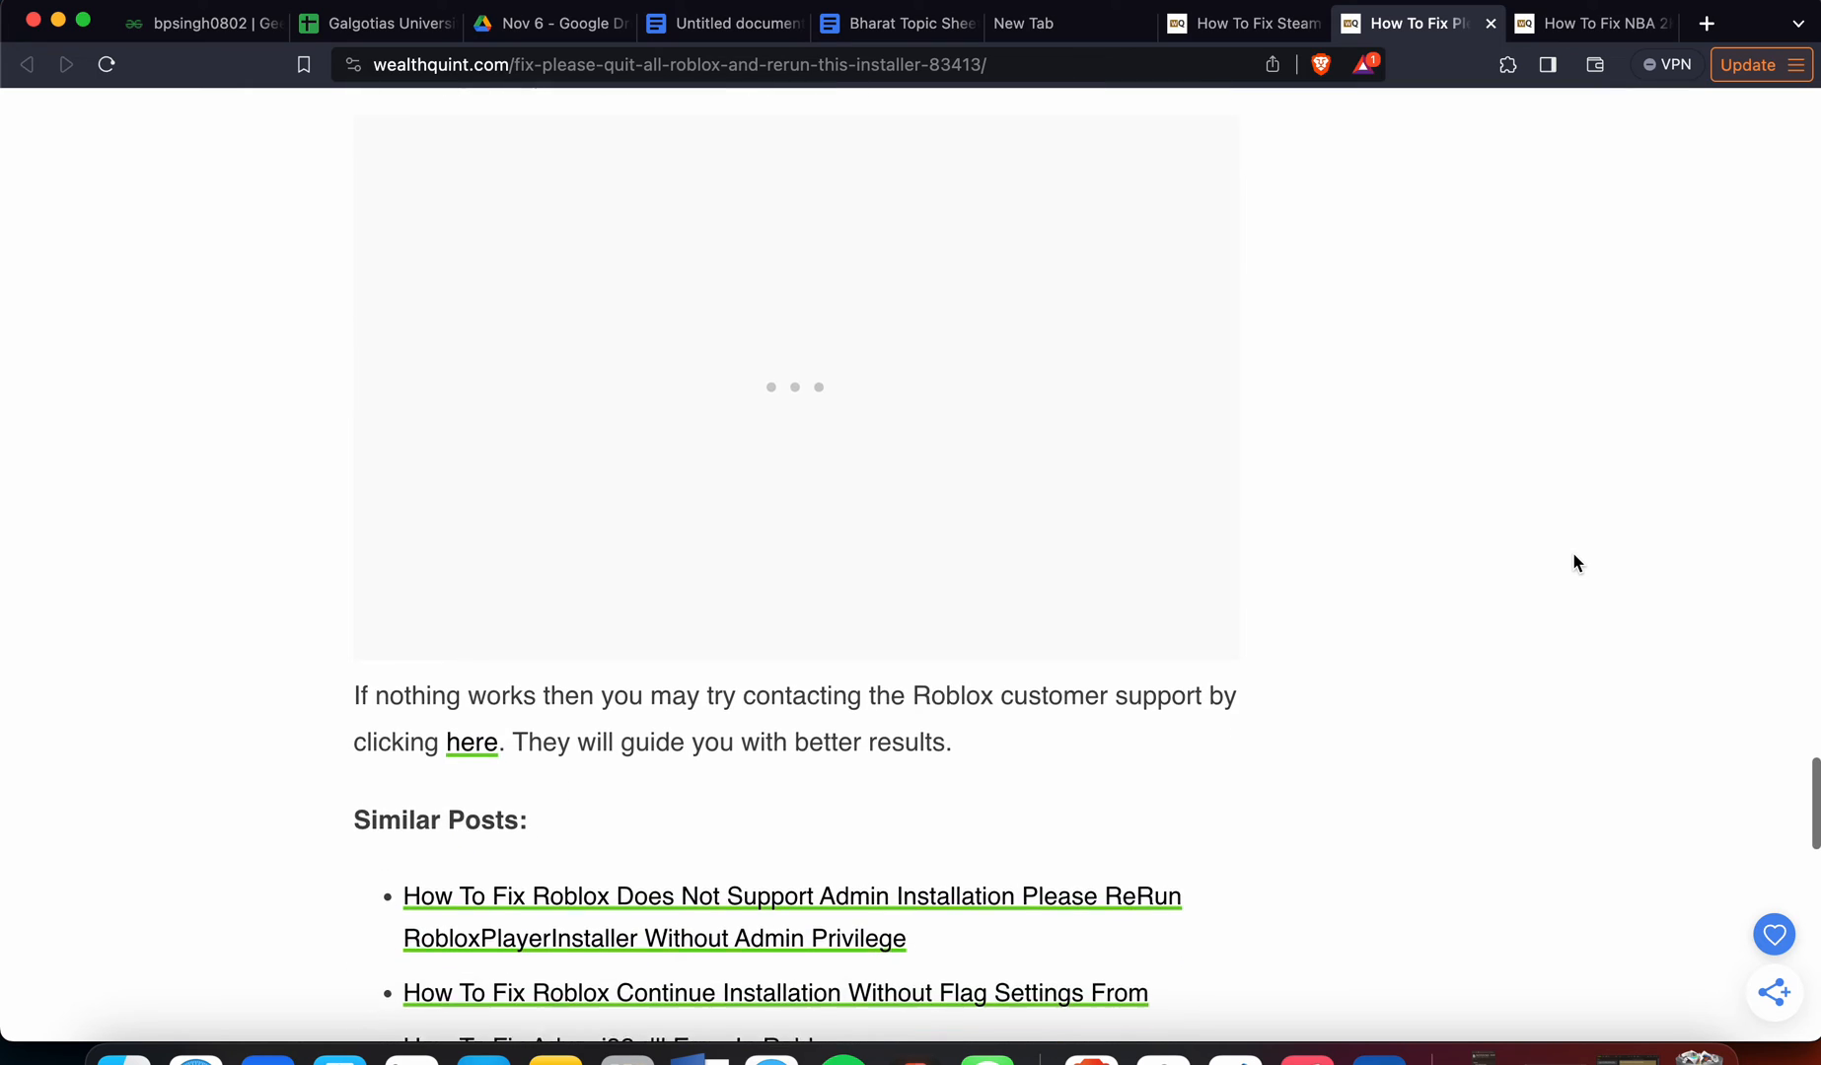
pyautogui.scroll(-3)
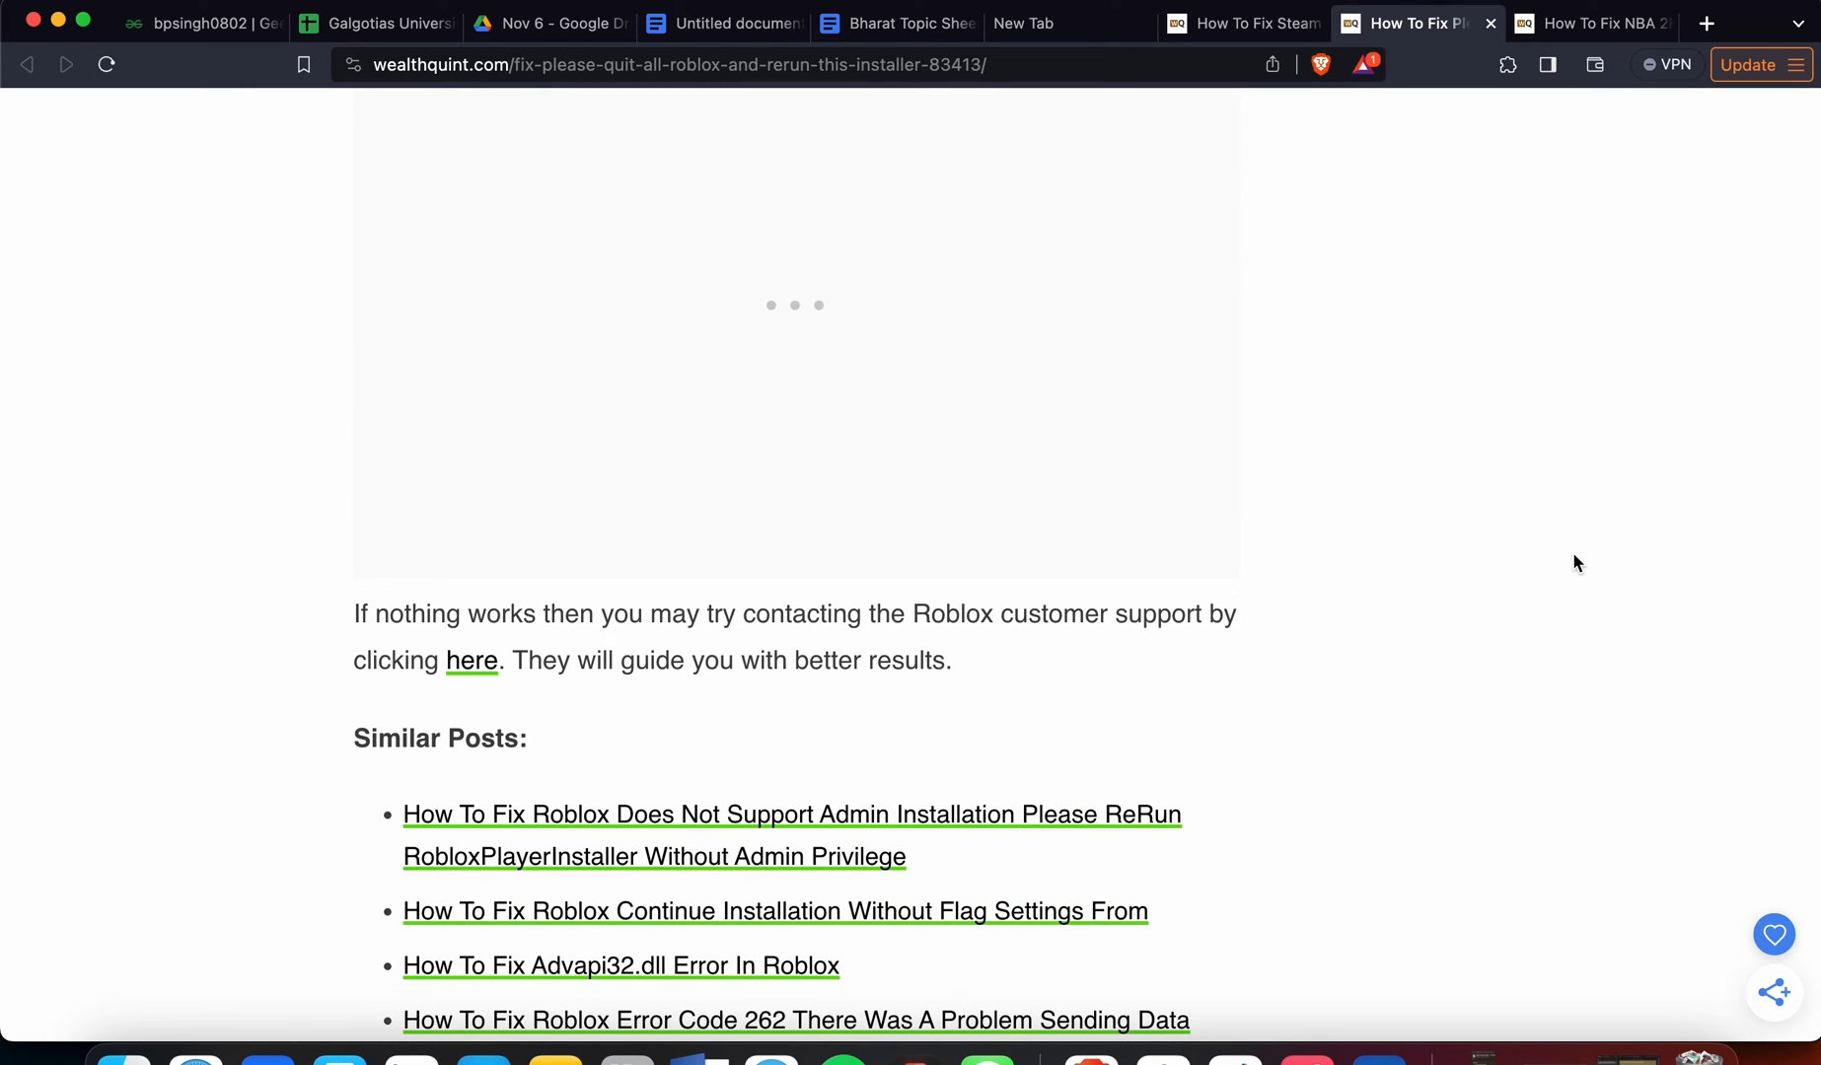